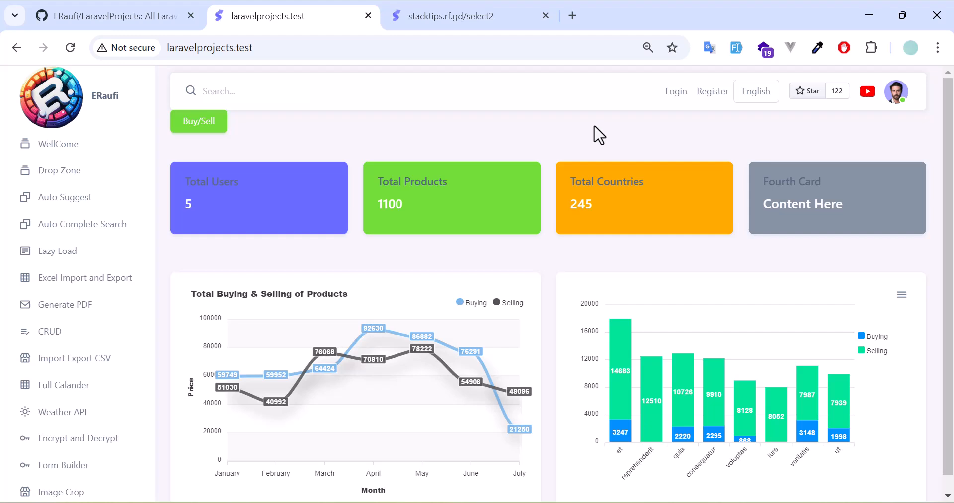
Show the clone and download options for the LaravelProjects repo, then return to the local dashboard
{"action": "left_click", "coordinate": [109, 16]}
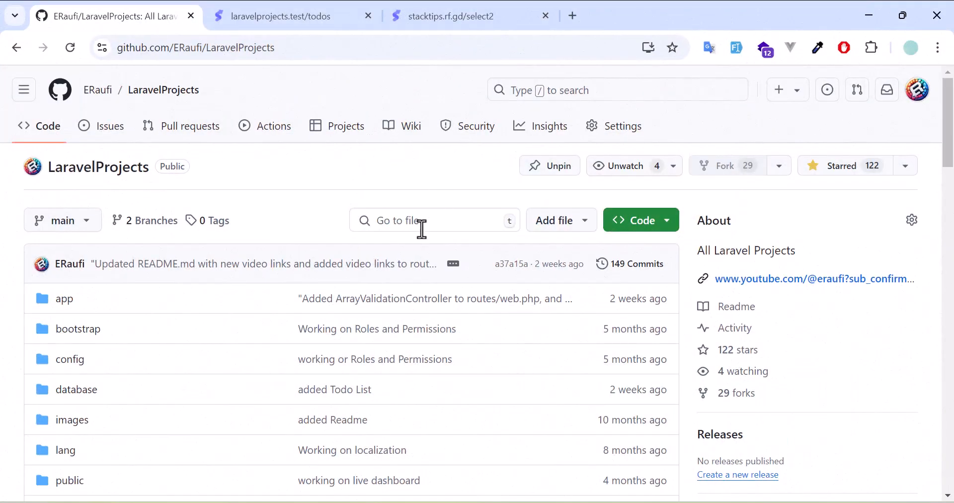
{"action": "mouse_move", "coordinate": [150, 339]}
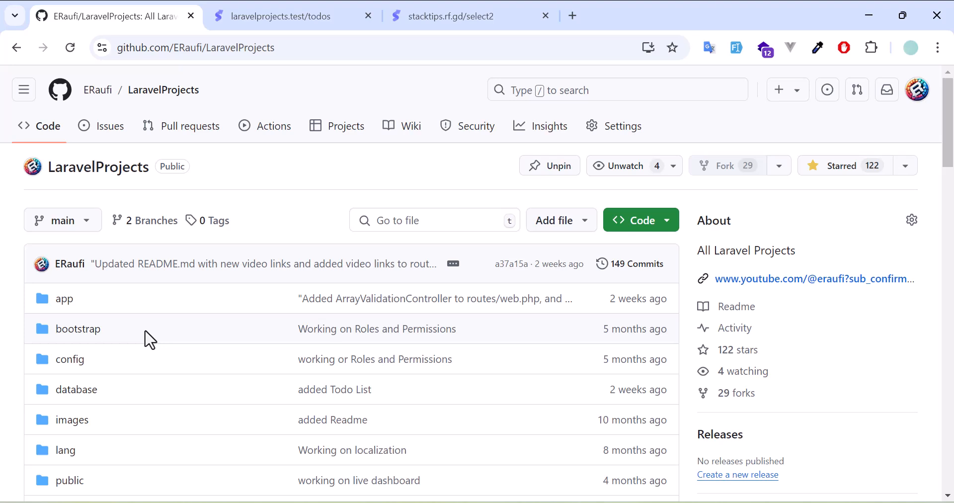
{"action": "mouse_move", "coordinate": [9, 319]}
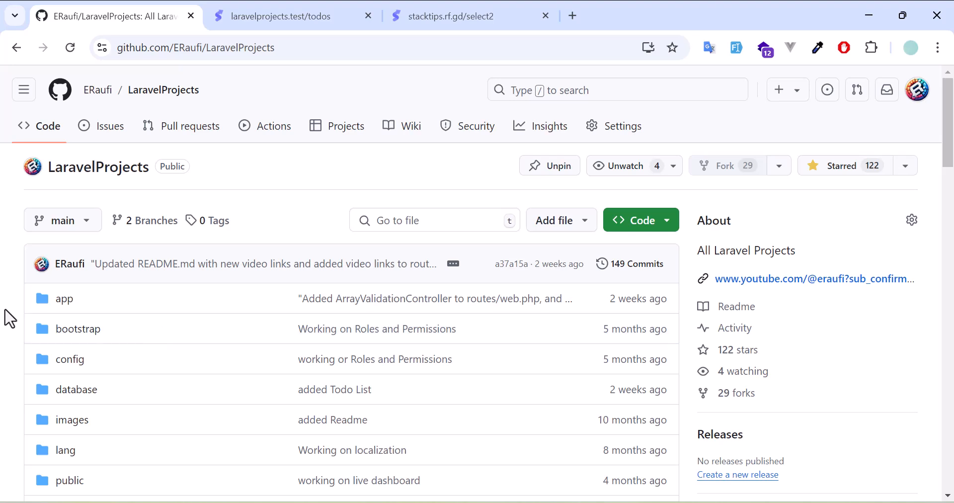
{"action": "scroll", "scroll_direction": "down", "scroll_amount": 3}
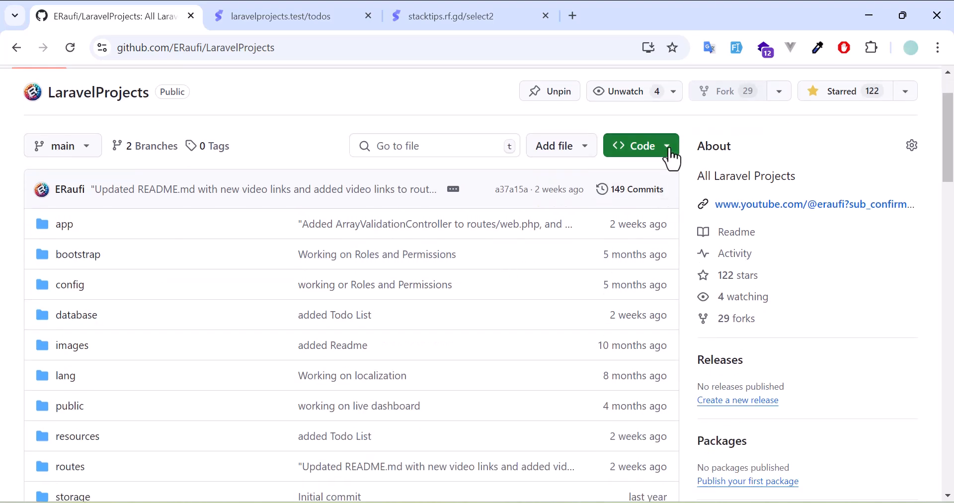
{"action": "left_click", "coordinate": [635, 145]}
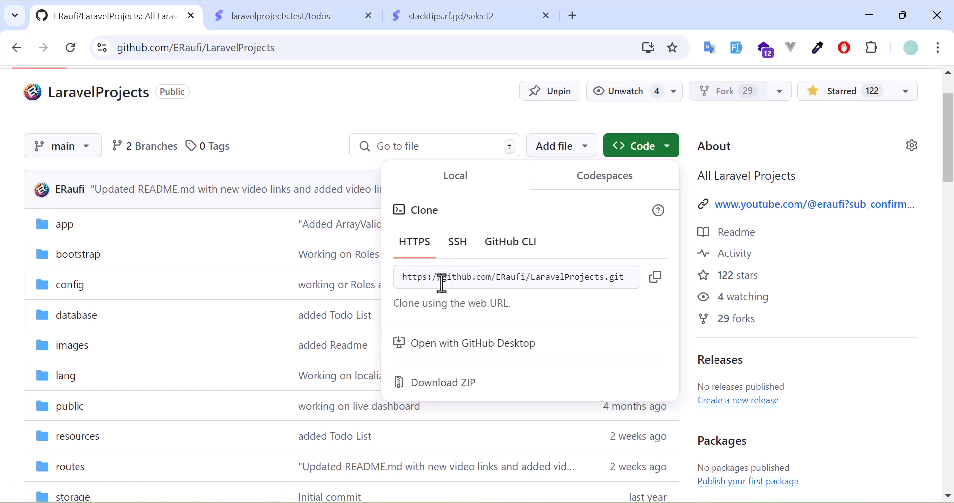
{"action": "mouse_move", "coordinate": [283, 169]}
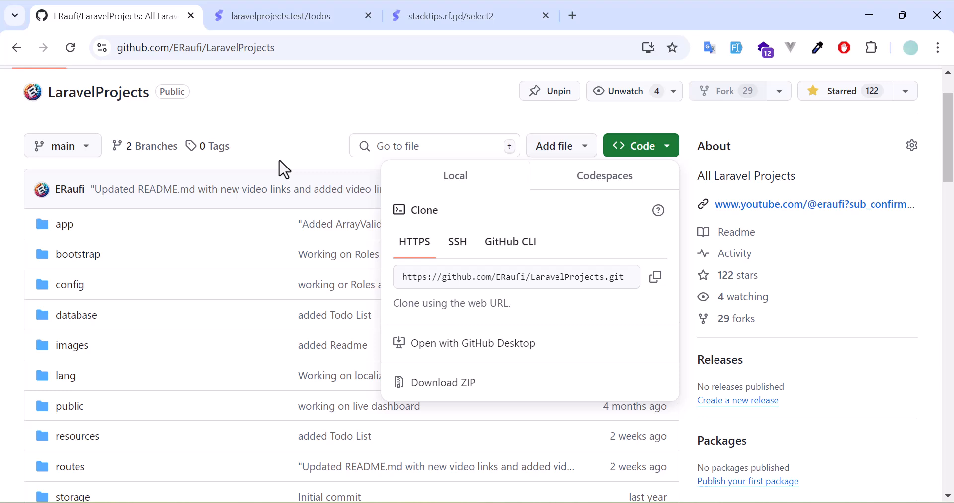
{"action": "left_click", "coordinate": [277, 16]}
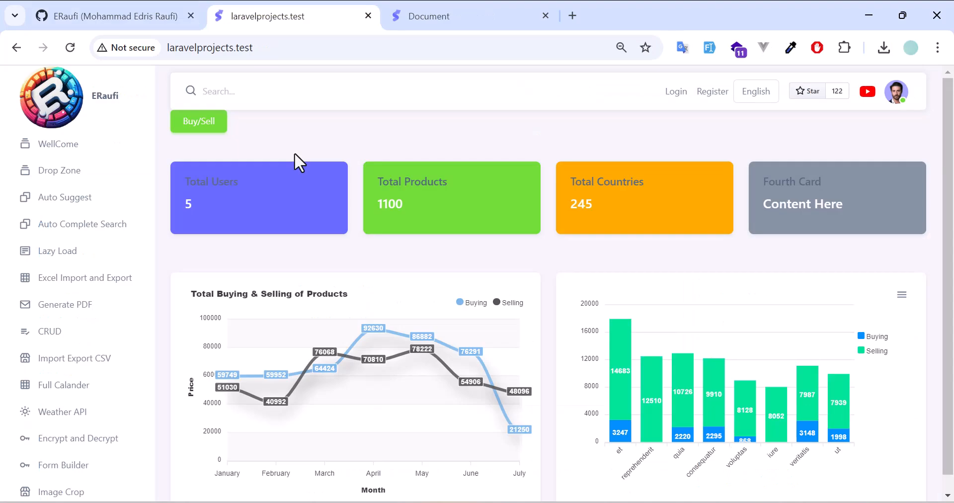
{"action": "mouse_move", "coordinate": [633, 298]}
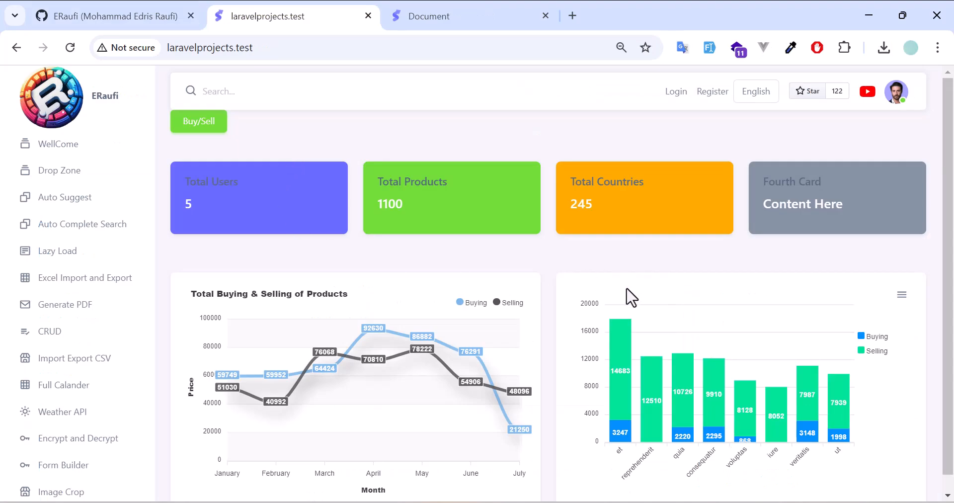
{"action": "mouse_move", "coordinate": [583, 281]}
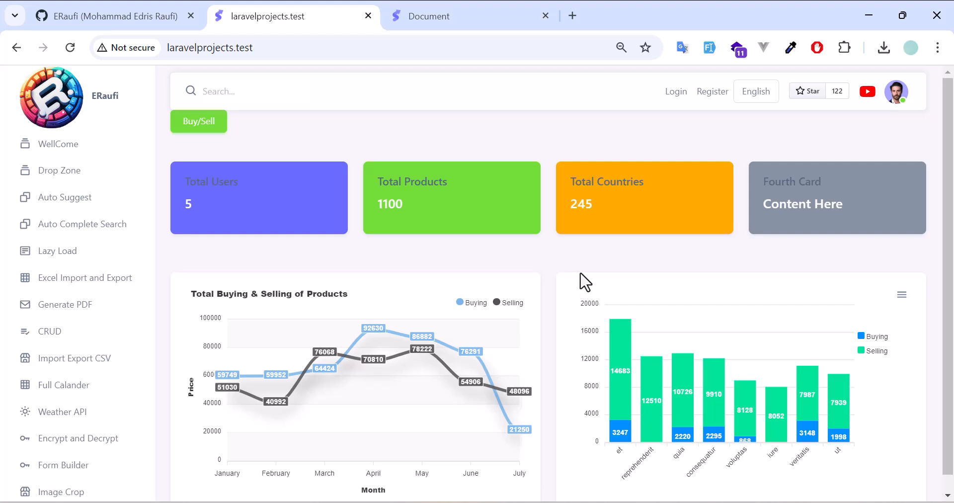
{"action": "mouse_move", "coordinate": [510, 285]}
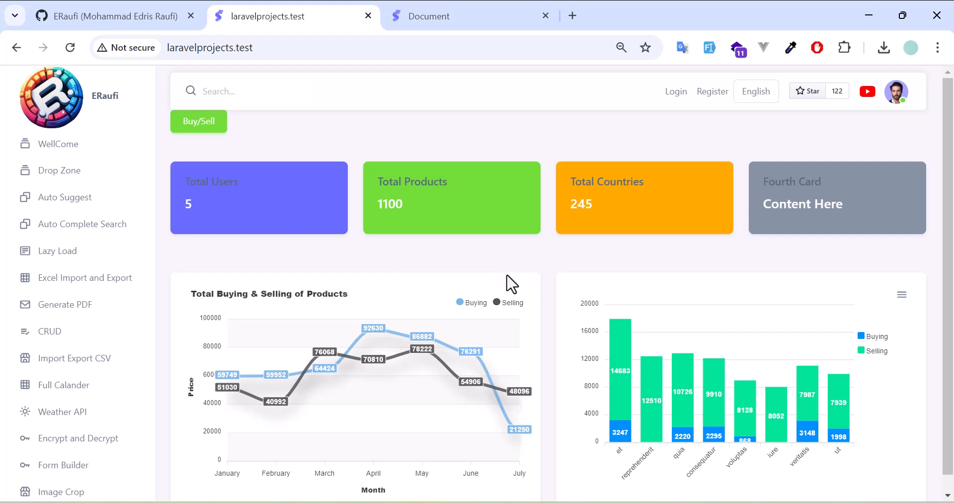
{"action": "mouse_move", "coordinate": [191, 194]}
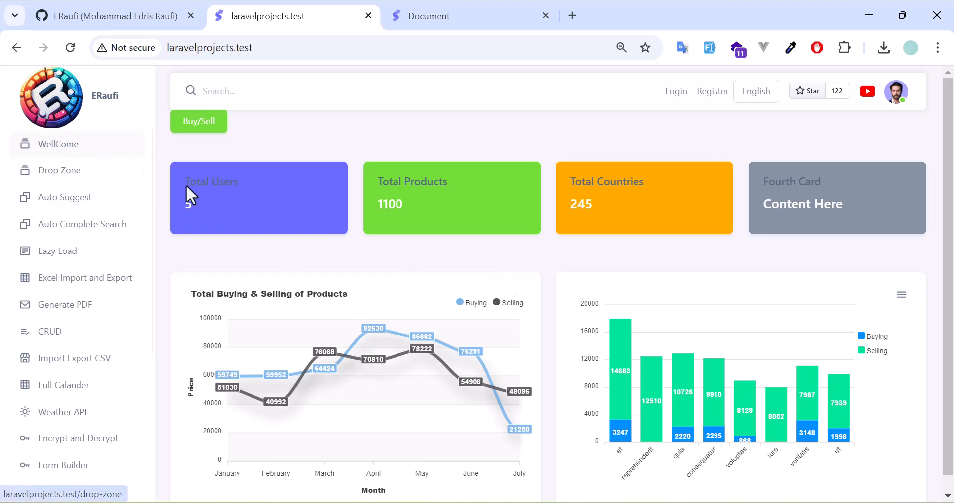
{"action": "scroll", "scroll_direction": "down", "scroll_amount": 3}
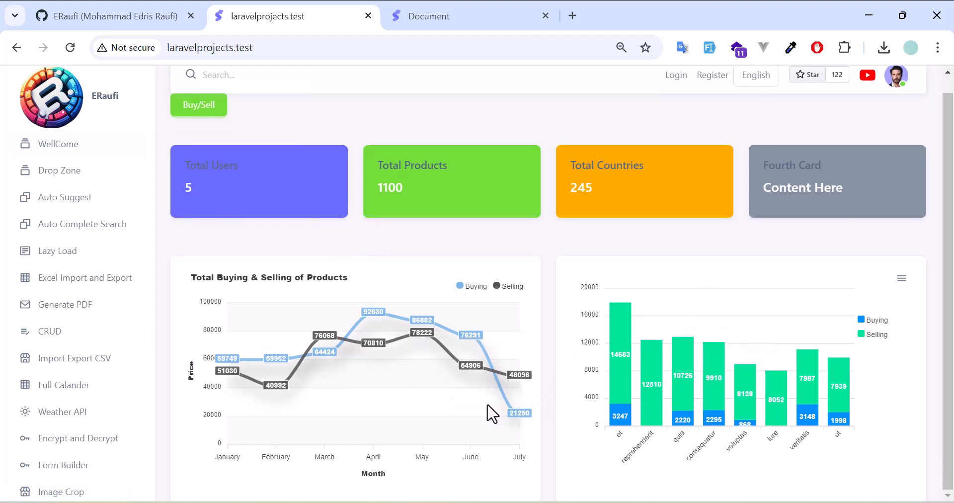
{"action": "mouse_move", "coordinate": [560, 269]}
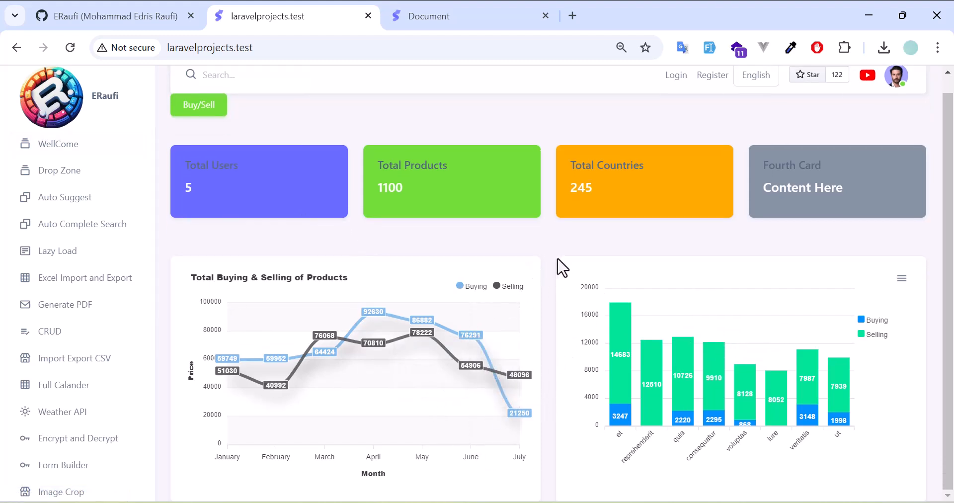
{"action": "left_click", "coordinate": [58, 170]}
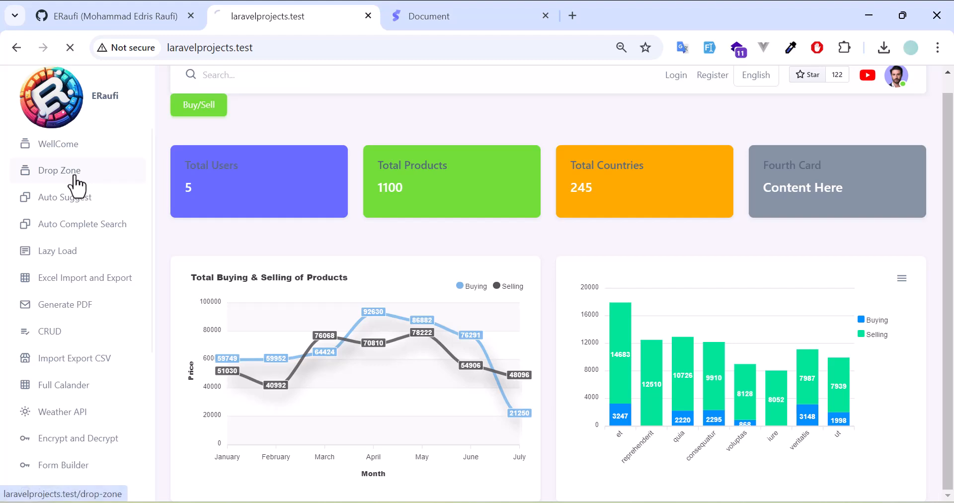
Try the Auto Suggest demo by entering 'adfs', then go back
{"action": "left_click", "coordinate": [59, 170]}
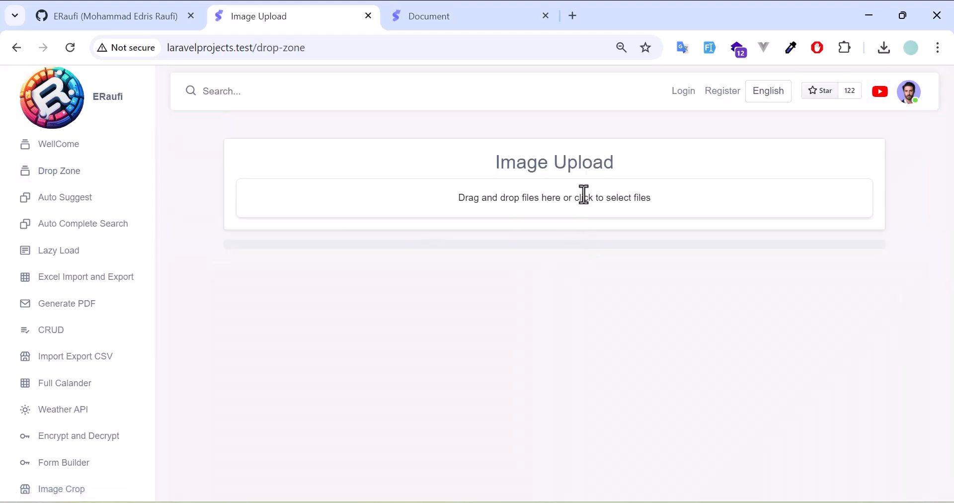
{"action": "mouse_move", "coordinate": [430, 216]}
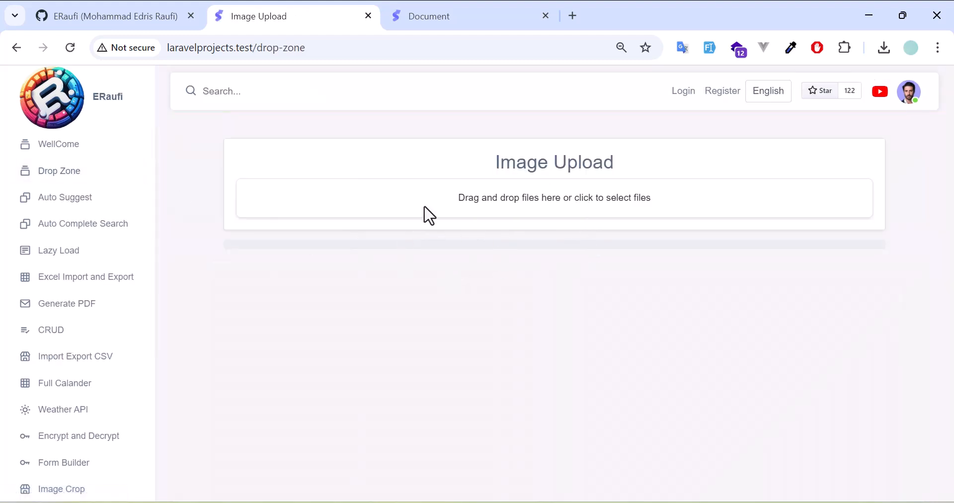
{"action": "mouse_move", "coordinate": [83, 223]}
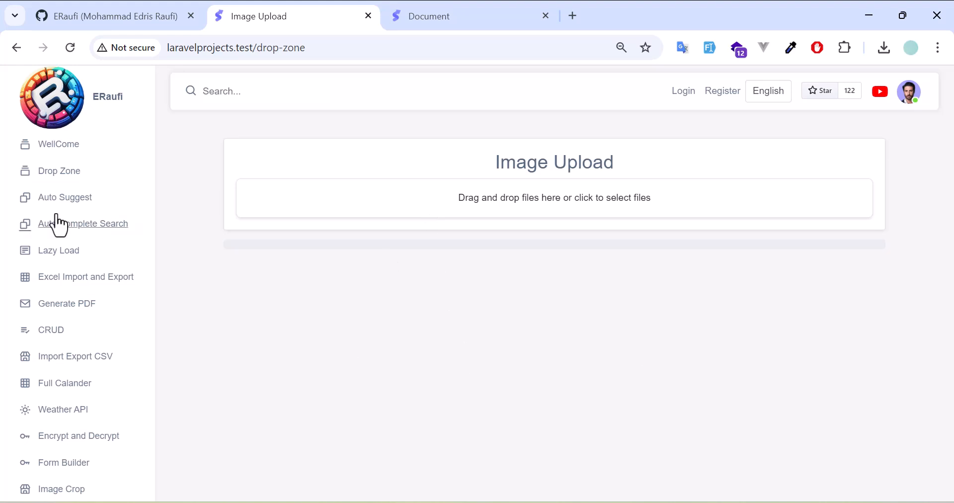
{"action": "left_click", "coordinate": [66, 197]}
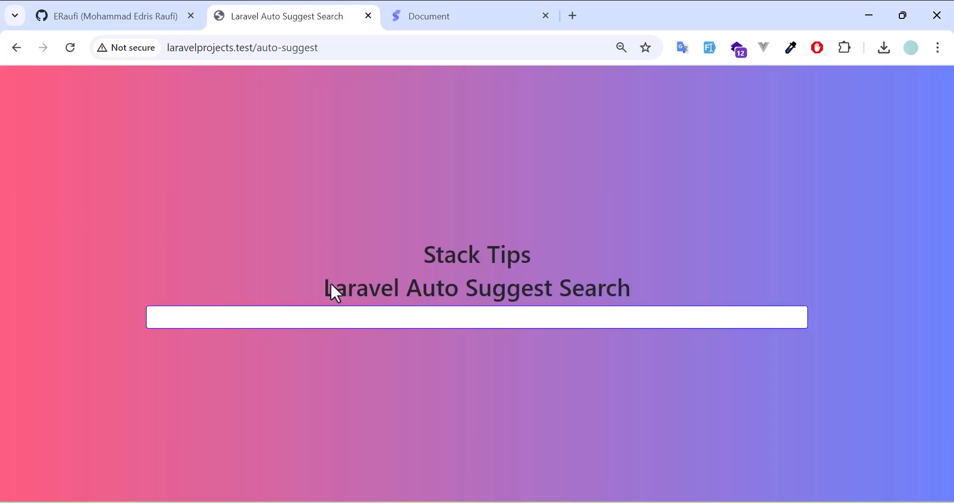
{"action": "type", "text": "adfs"}
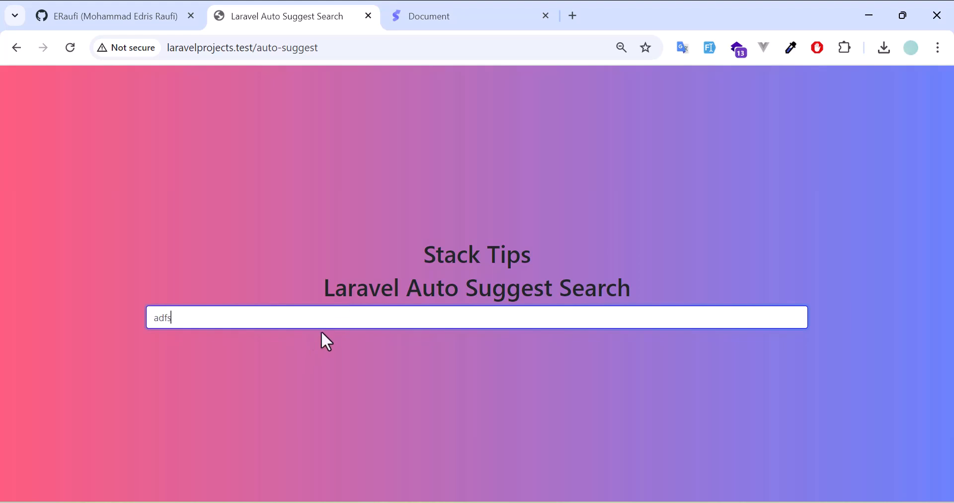
{"action": "key", "text": "BackSpace"}
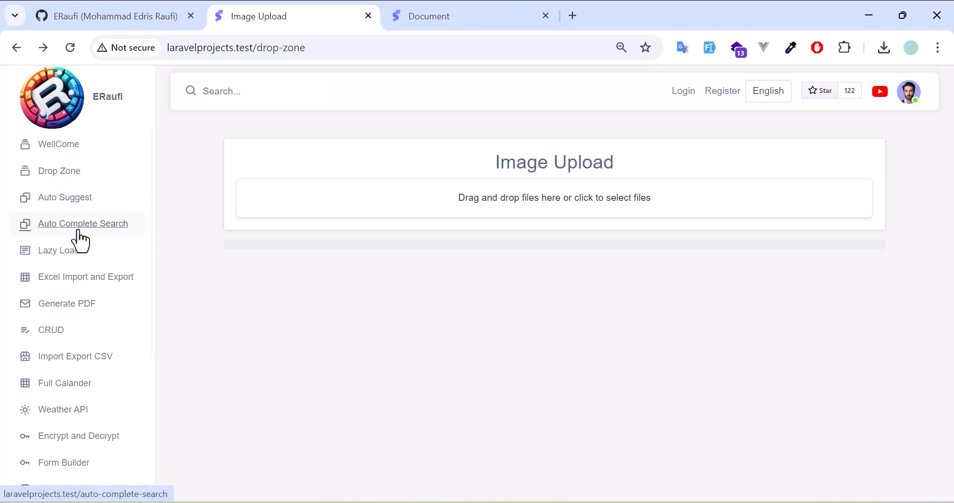
Search 'a' in the Auto Complete Search demo to get countries starting with A
{"action": "left_click", "coordinate": [83, 222]}
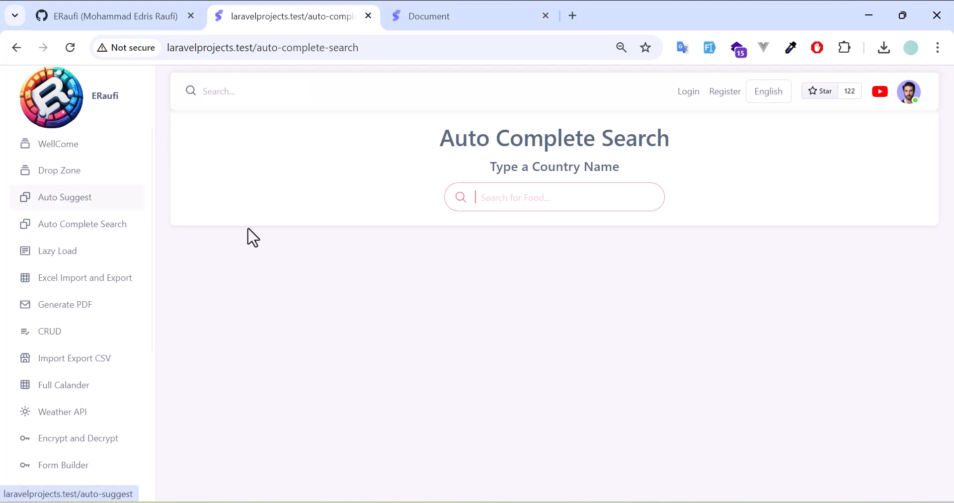
{"action": "type", "text": "a"}
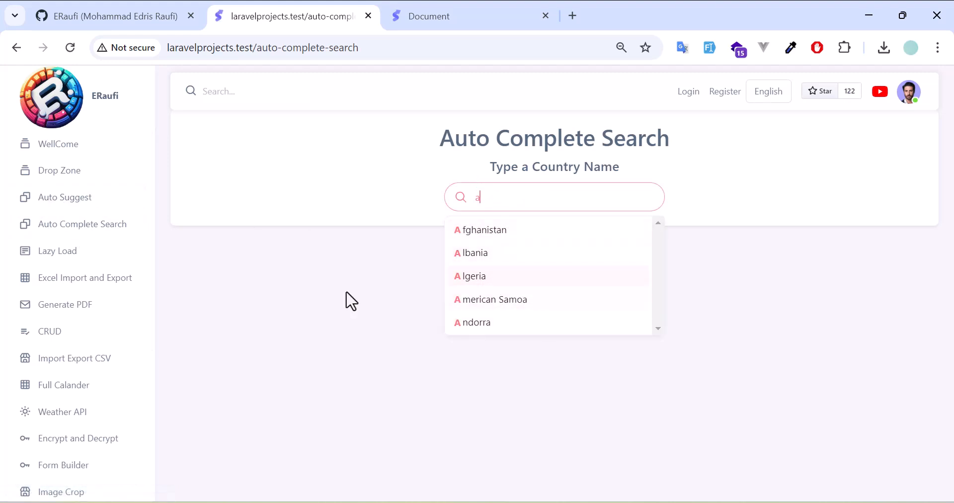
{"action": "left_click", "coordinate": [56, 250]}
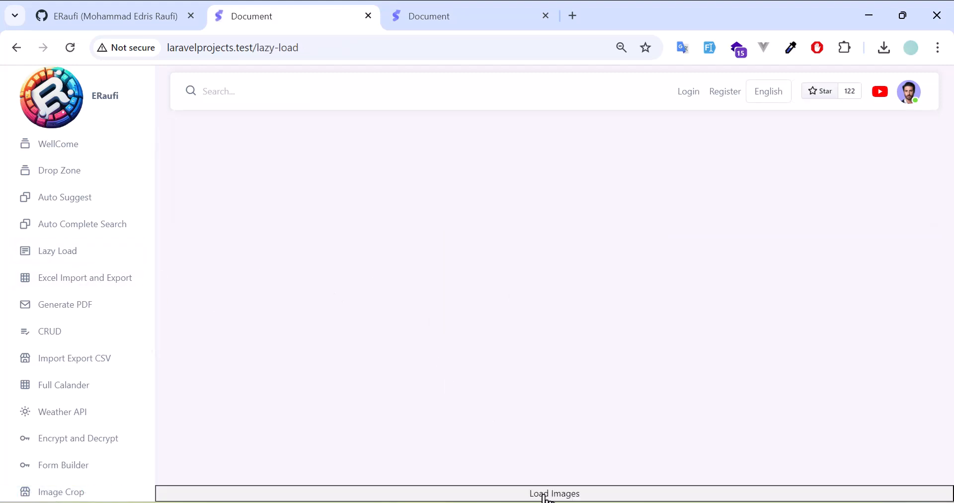
Load the images on the local Lazy Load page, which reports no images found
{"action": "left_click", "coordinate": [554, 493]}
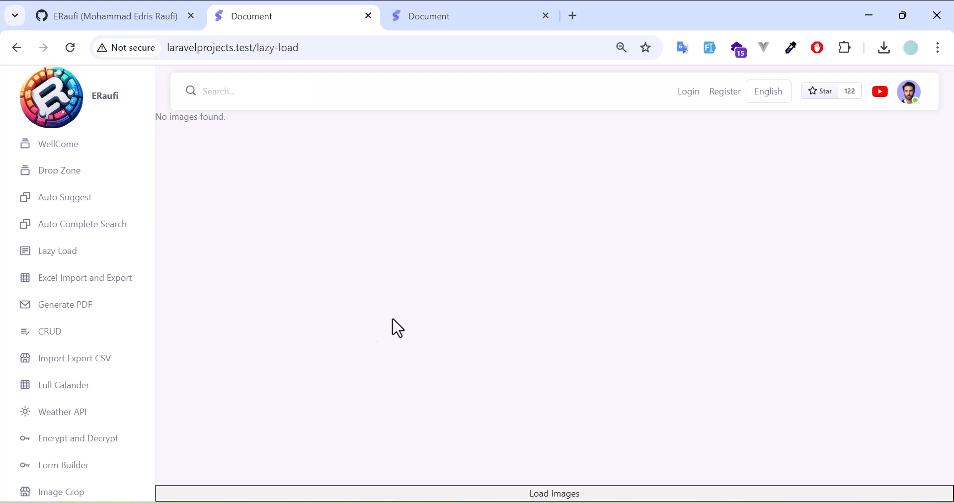
{"action": "mouse_move", "coordinate": [450, 7]}
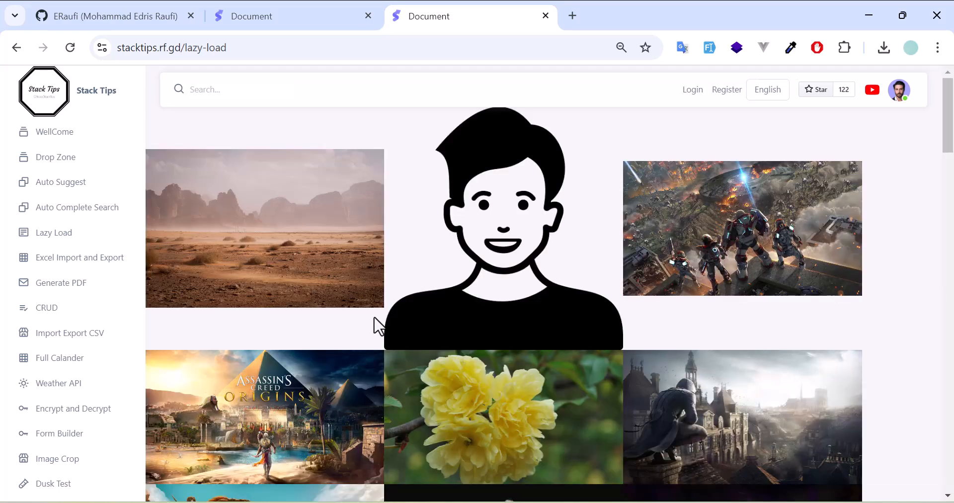
{"action": "scroll", "scroll_direction": "down", "scroll_amount": 3}
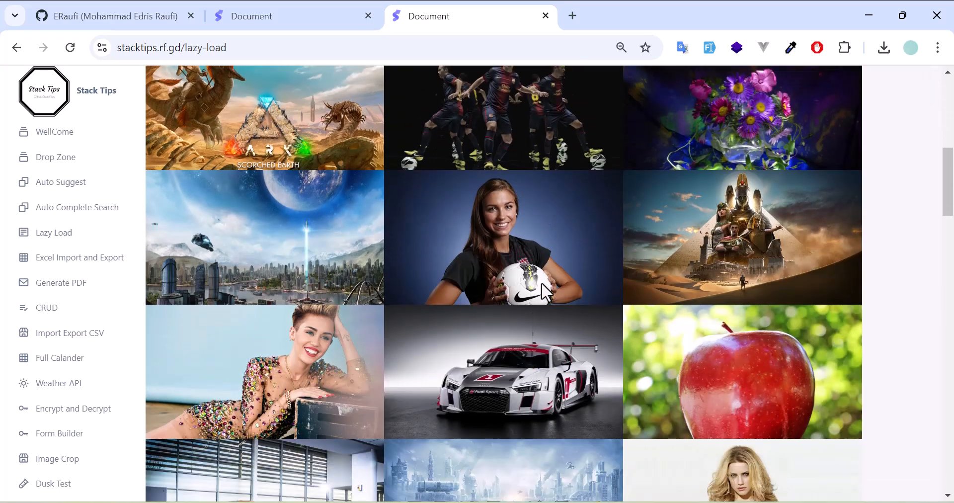
{"action": "scroll", "scroll_direction": "down", "scroll_amount": 3}
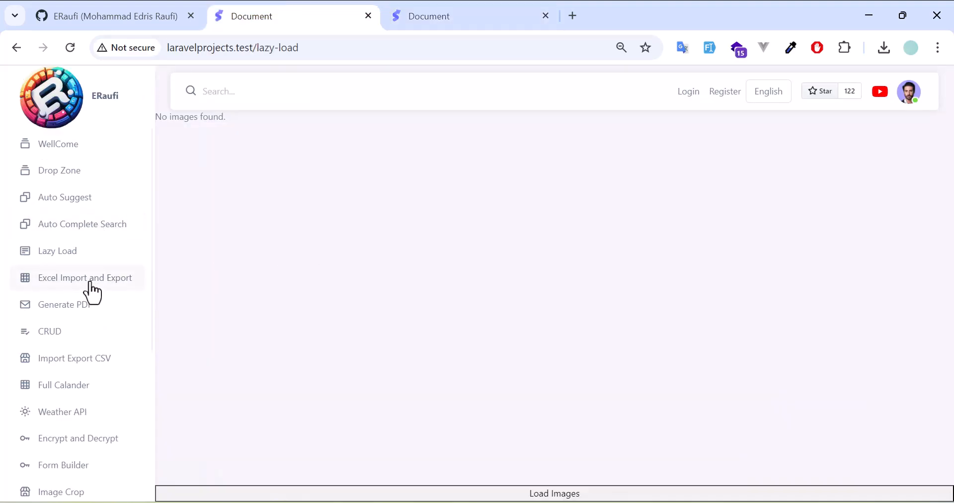
Visit the Excel Import and Export and CRUD product list demos, then the Stack Tips site
{"action": "left_click", "coordinate": [85, 278]}
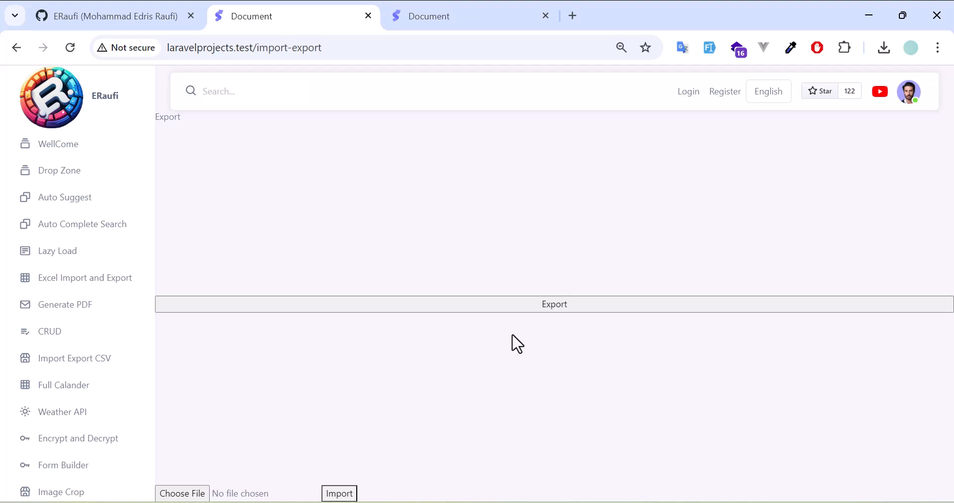
{"action": "mouse_move", "coordinate": [402, 352]}
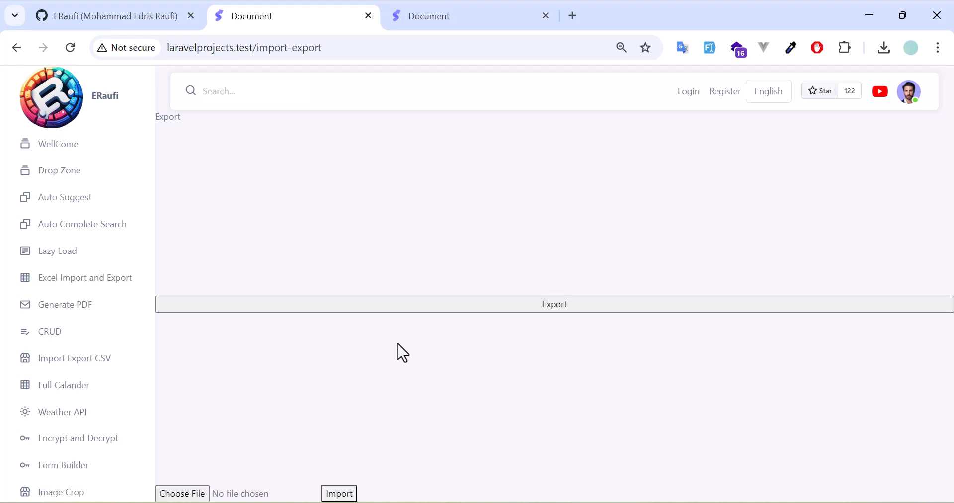
{"action": "mouse_move", "coordinate": [253, 353]}
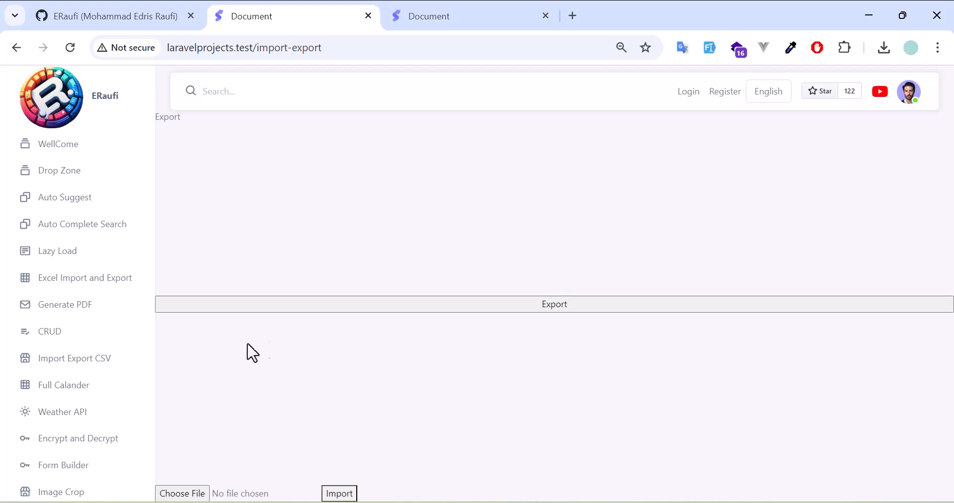
{"action": "left_click", "coordinate": [49, 331]}
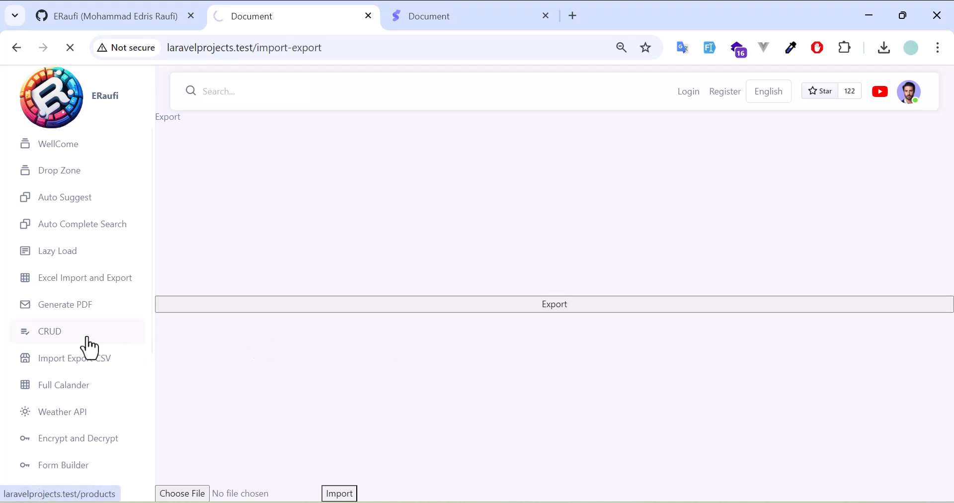
{"action": "left_click", "coordinate": [50, 331]}
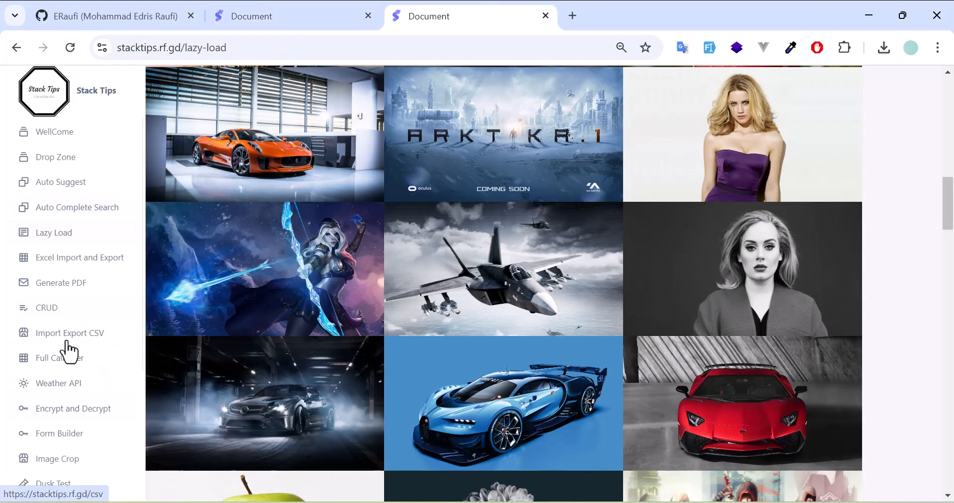
On the Full Calendar for September 2024, move New Event to the 10–12 and then to the 24–26
{"action": "left_click", "coordinate": [60, 358]}
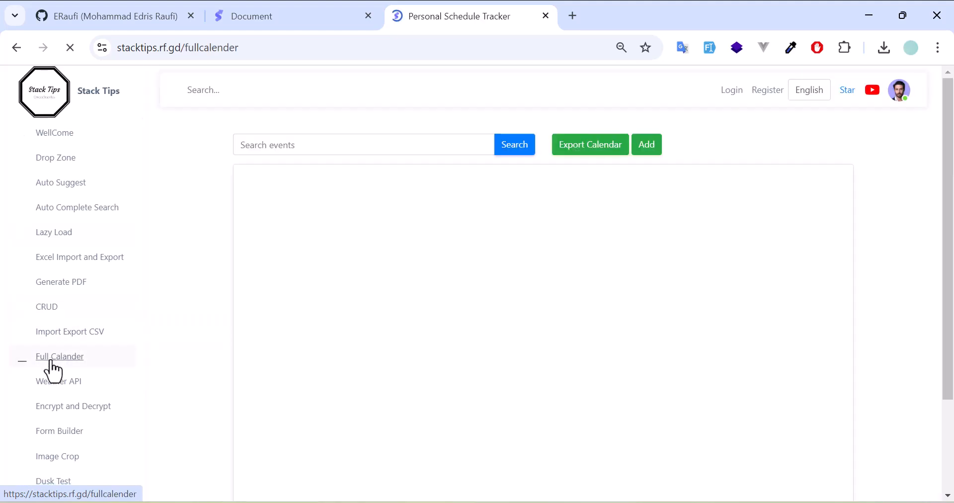
{"action": "left_click", "coordinate": [60, 356]}
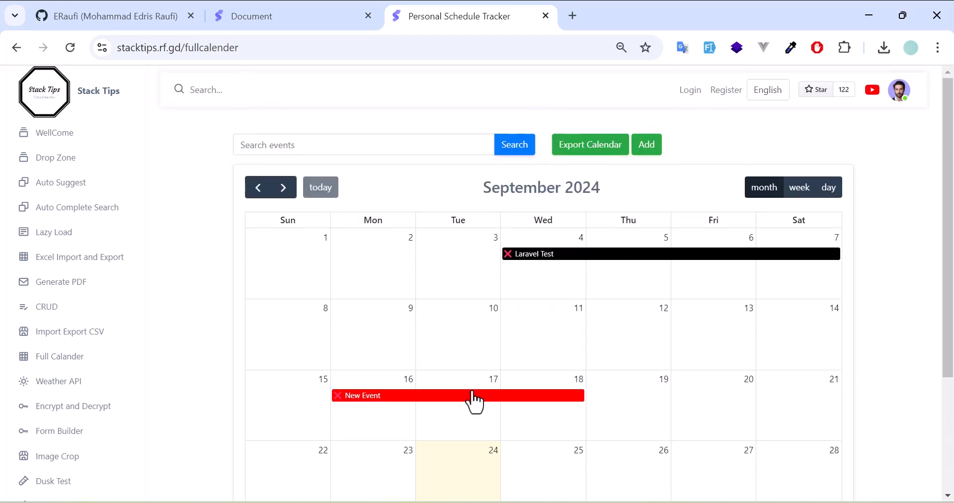
{"action": "left_click_drag", "start_coordinate": [458, 395], "coordinate": [541, 324]}
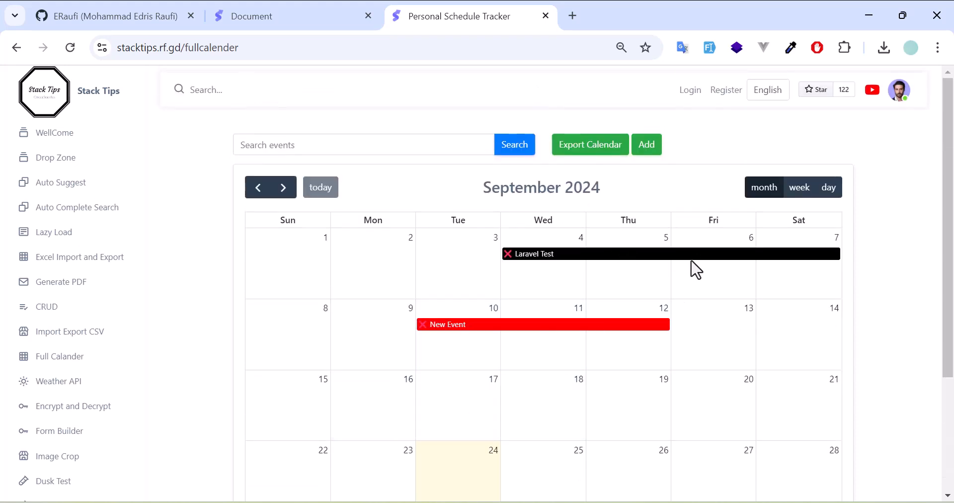
{"action": "scroll", "scroll_direction": "down", "scroll_amount": 3}
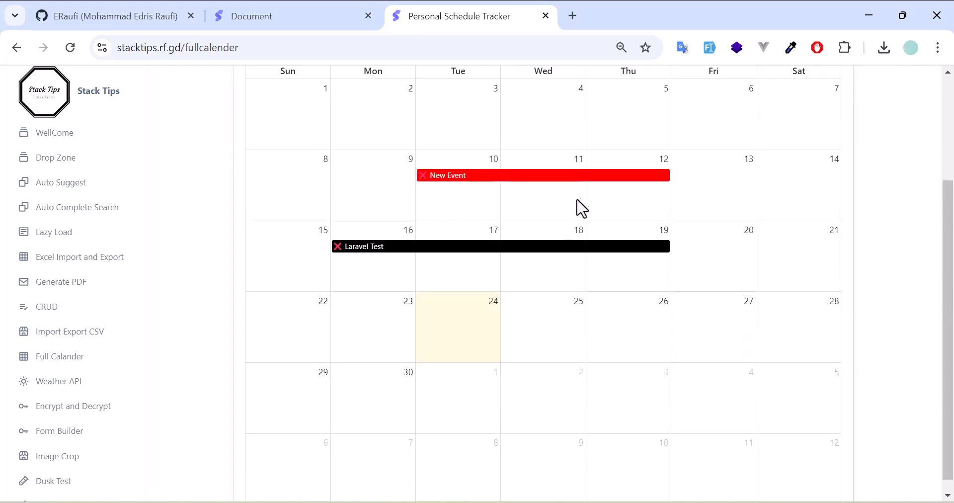
{"action": "left_click_drag", "start_coordinate": [541, 175], "coordinate": [542, 318]}
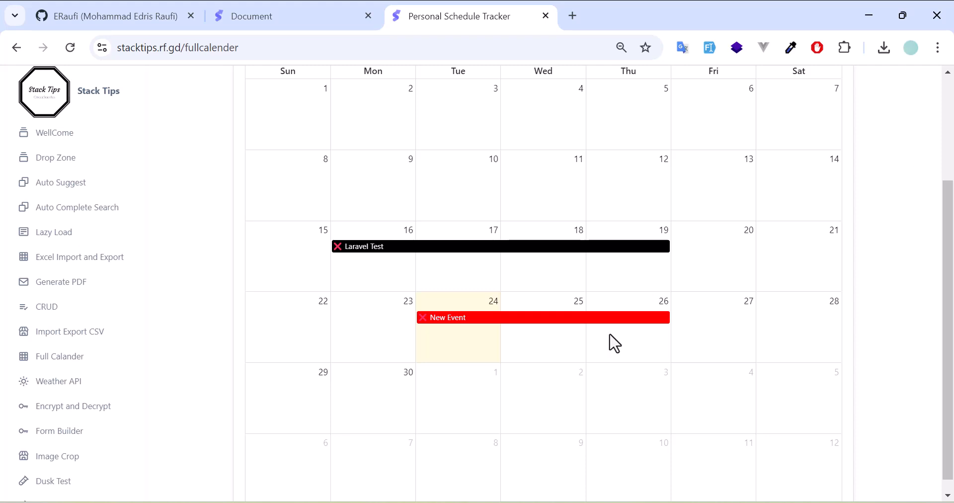
Fetch London's current weather in Celsius: overcast clouds, 13.15 °C, 80% humidity
{"action": "left_click", "coordinate": [59, 380]}
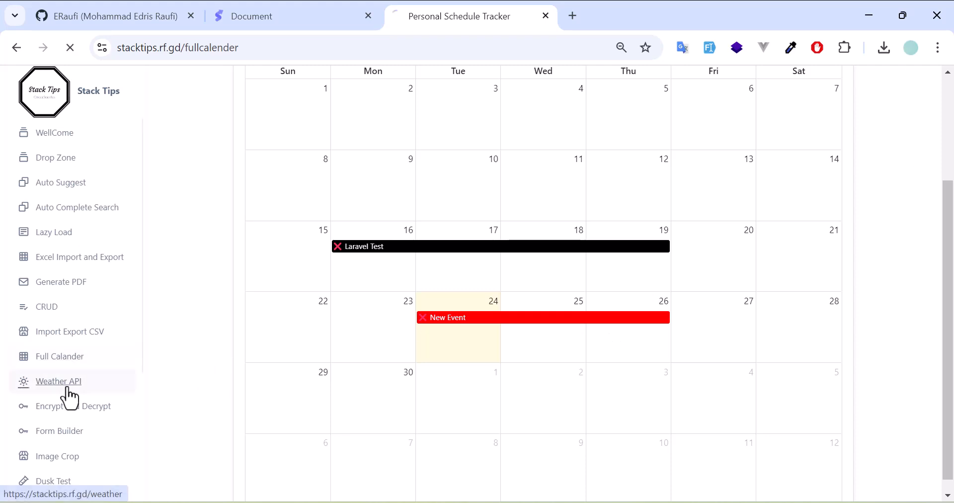
{"action": "left_click", "coordinate": [59, 381]}
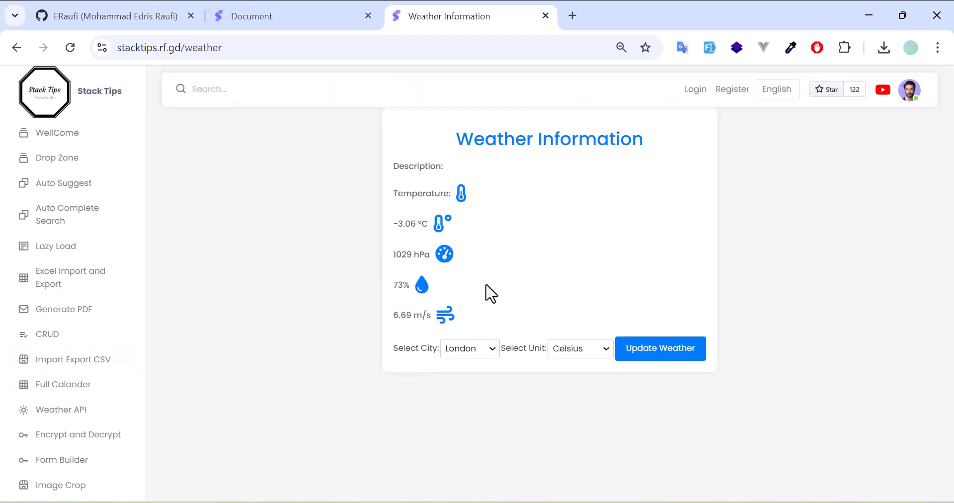
{"action": "left_click", "coordinate": [660, 348]}
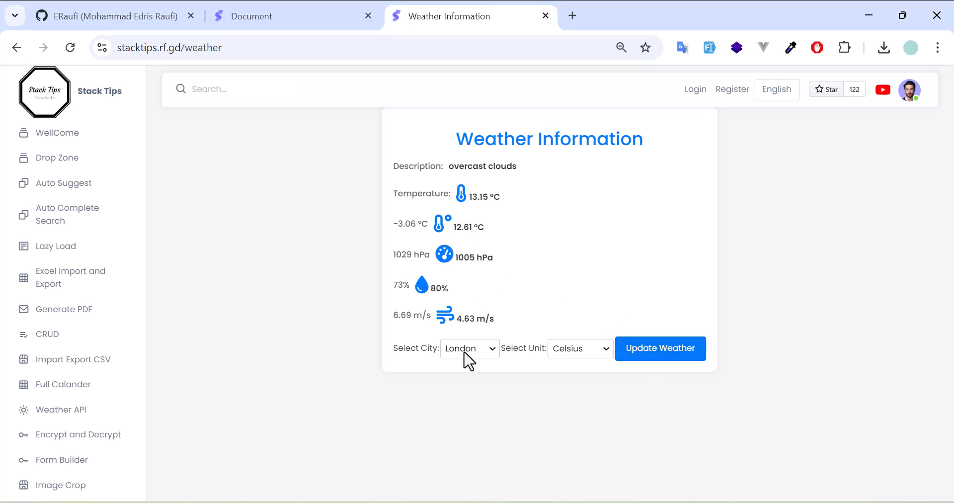
{"action": "left_click", "coordinate": [469, 347]}
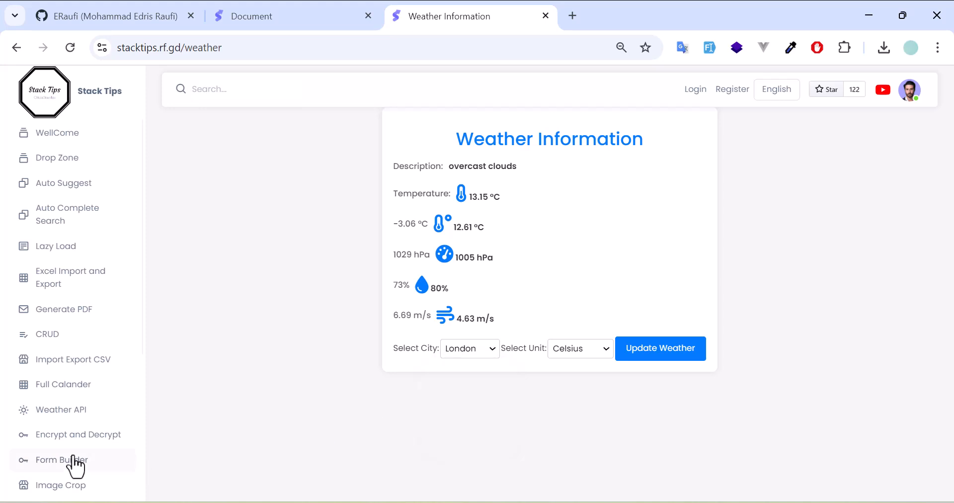
View a saved form with Number, Text Field and Text Area inputs in the Form Builder demo
{"action": "left_click", "coordinate": [60, 461]}
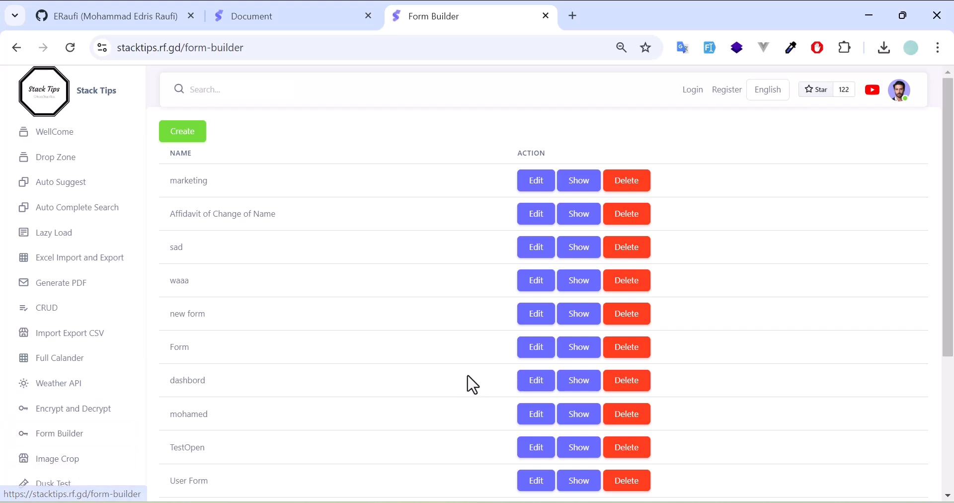
{"action": "mouse_move", "coordinate": [414, 333]}
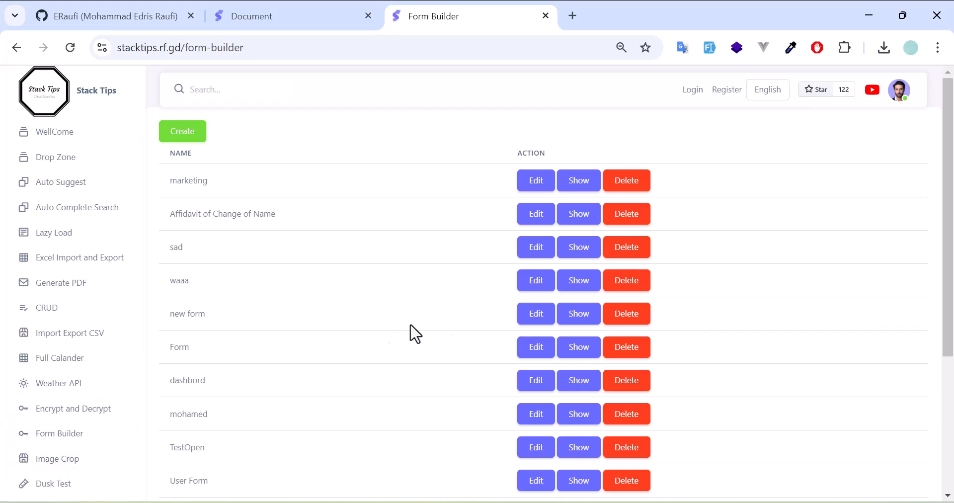
{"action": "left_click", "coordinate": [577, 313]}
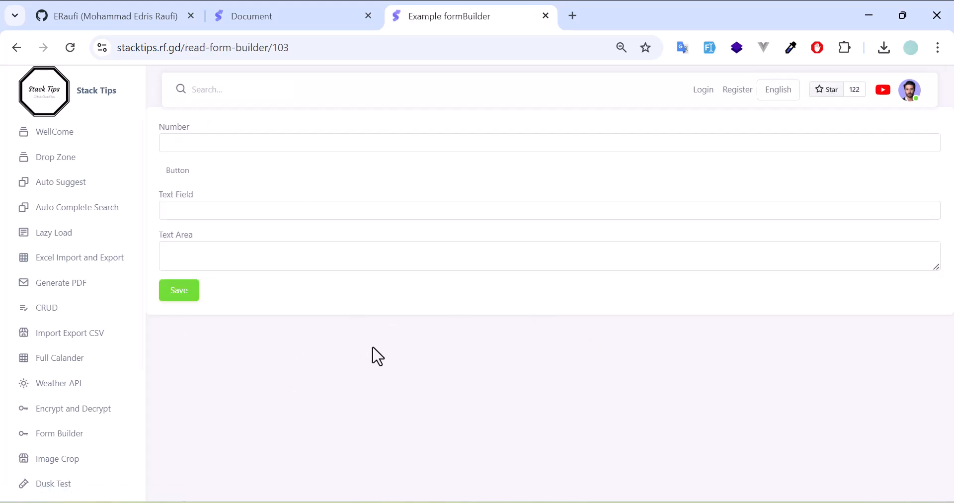
{"action": "mouse_move", "coordinate": [46, 466]}
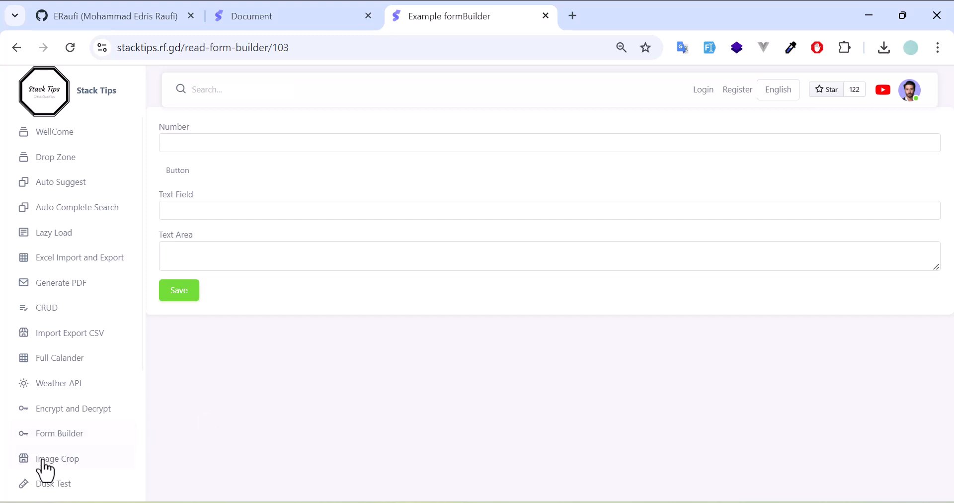
Visit the Image Crop demo offering image selection and save-and-upload of cropped images
{"action": "left_click", "coordinate": [57, 458]}
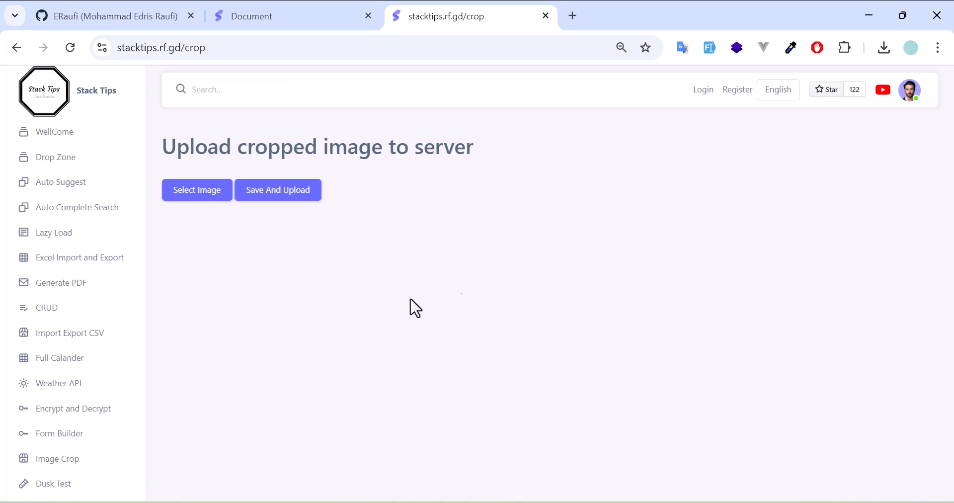
{"action": "scroll", "scroll_direction": "down", "scroll_amount": 3}
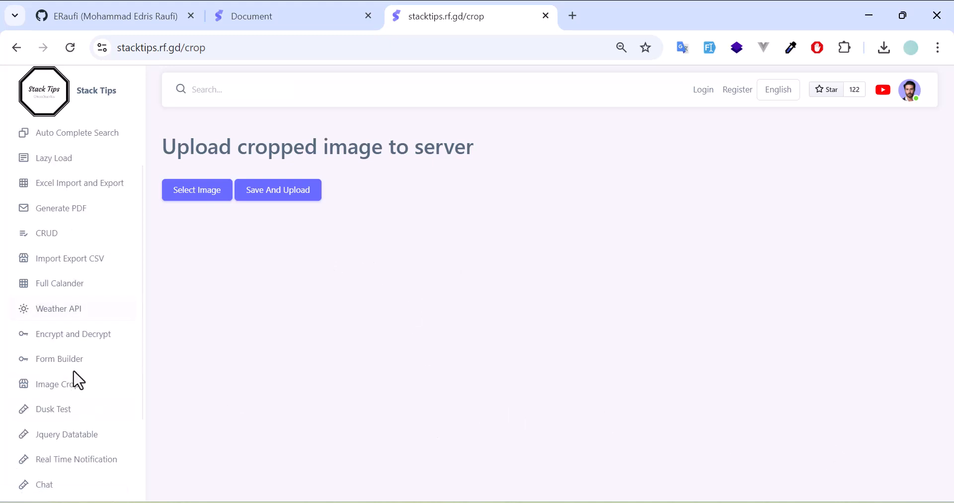
{"action": "mouse_move", "coordinate": [54, 408]}
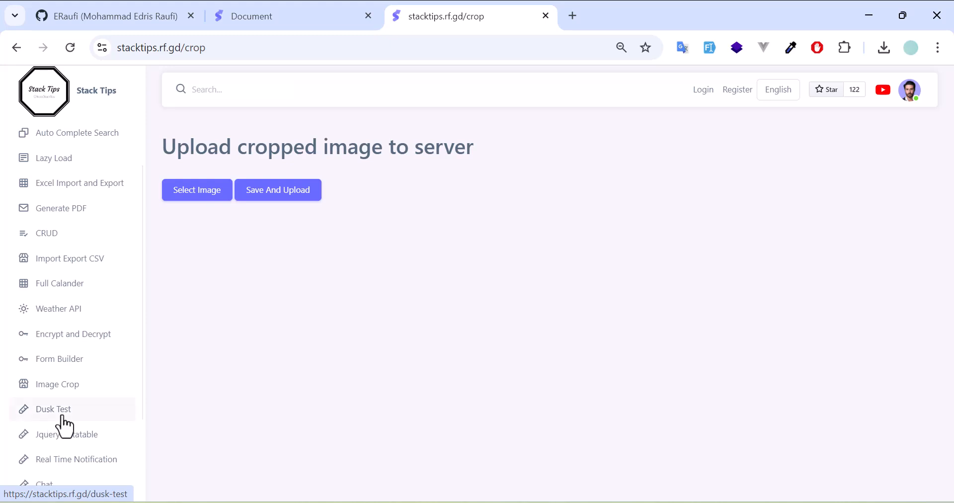
{"action": "mouse_move", "coordinate": [72, 420]}
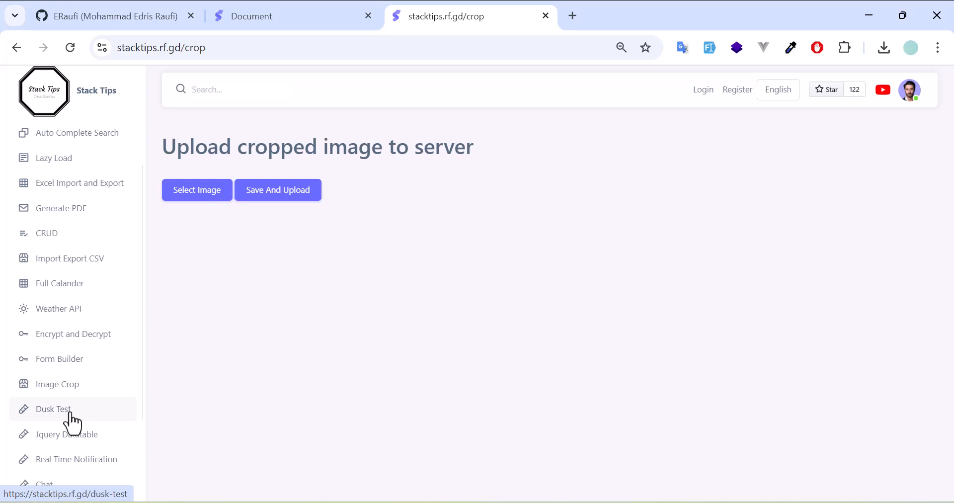
{"action": "mouse_move", "coordinate": [120, 431]}
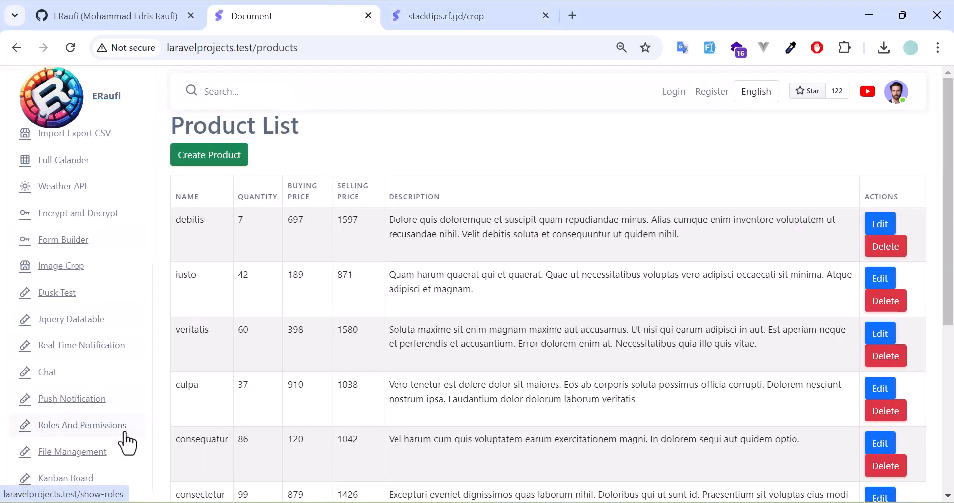
{"action": "mouse_move", "coordinate": [88, 321]}
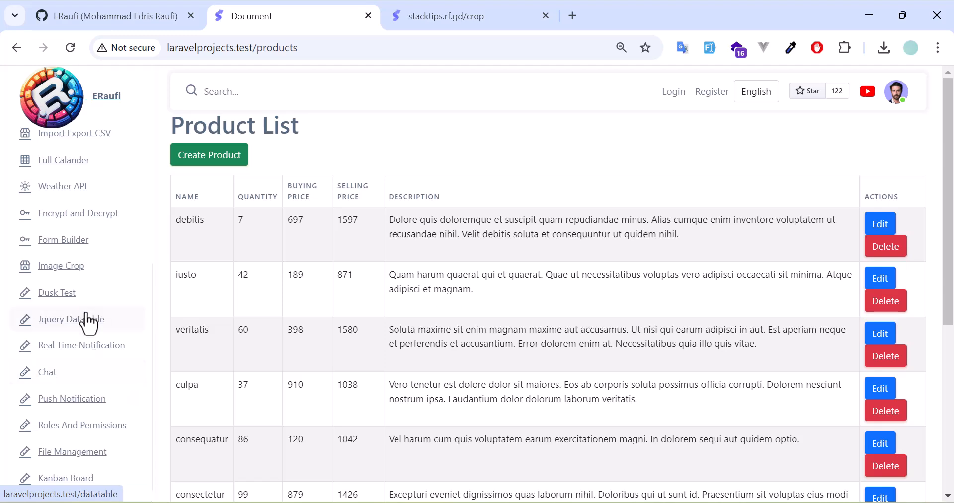
View the Countries DataTable demo, then head to the chat demo page
{"action": "left_click", "coordinate": [71, 318]}
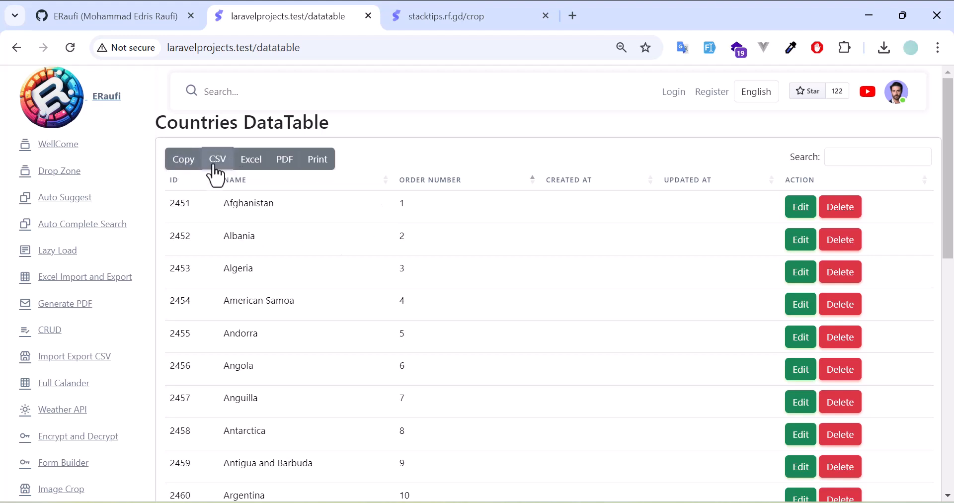
{"action": "mouse_move", "coordinate": [285, 159]}
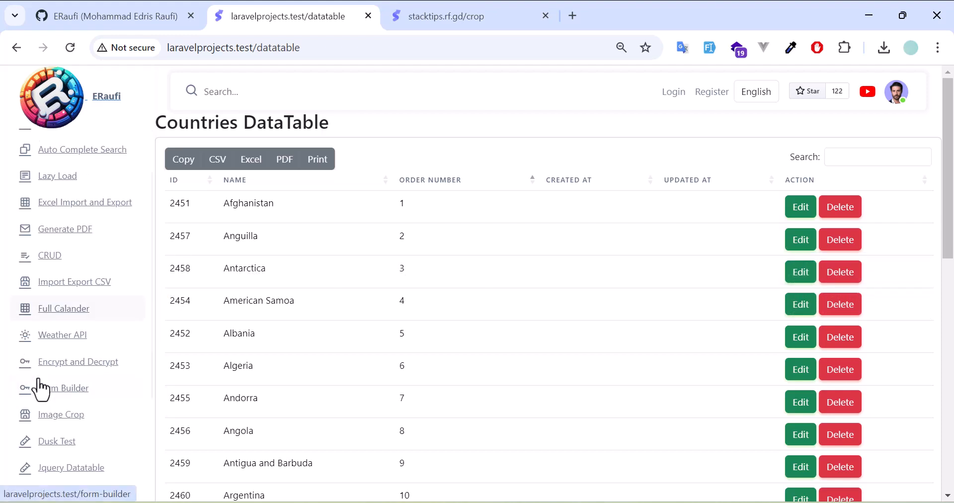
{"action": "scroll", "scroll_direction": "down", "scroll_amount": 3}
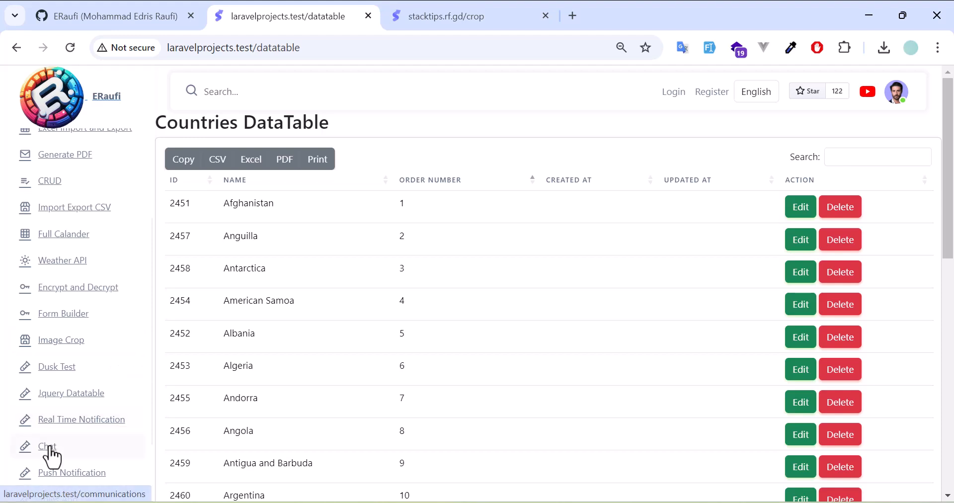
{"action": "mouse_move", "coordinate": [75, 448]}
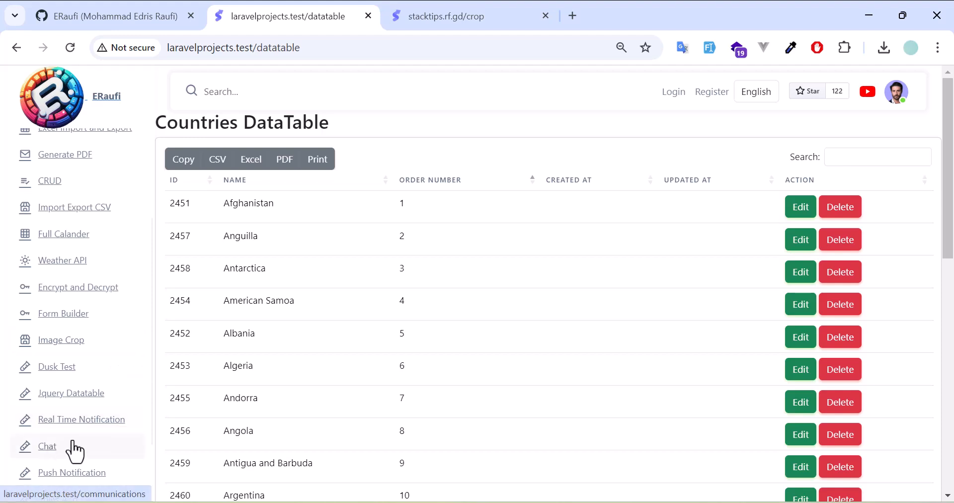
{"action": "left_click", "coordinate": [468, 16]}
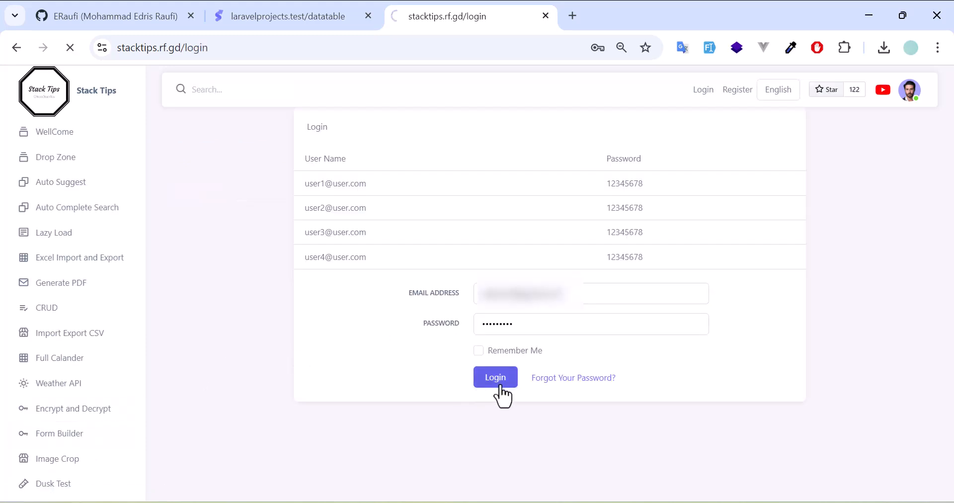
Sign in with the prefilled demo credentials and open the conversations with user 1 and user 3
{"action": "left_click", "coordinate": [495, 377]}
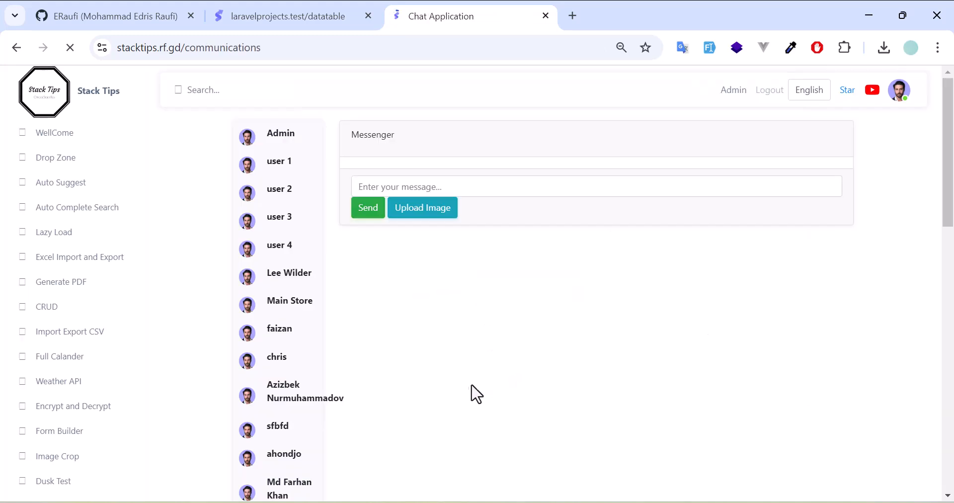
{"action": "left_click", "coordinate": [279, 165]}
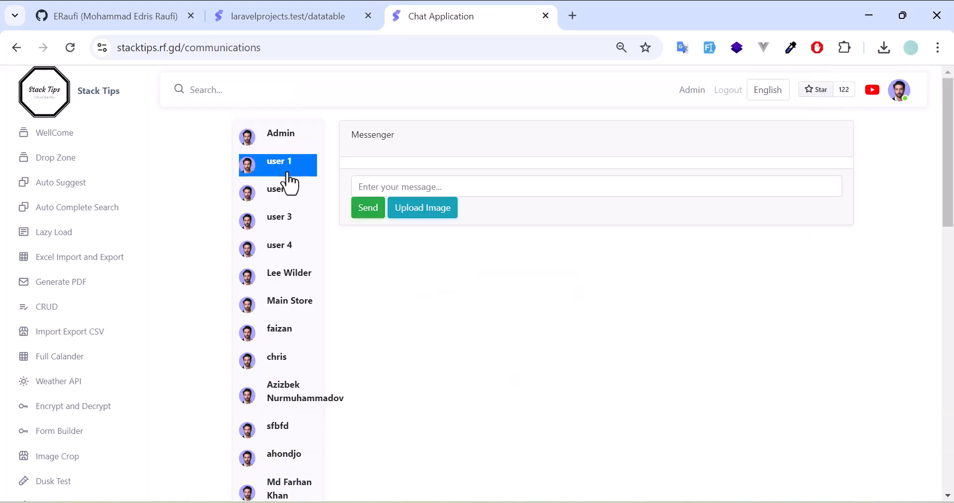
{"action": "left_click", "coordinate": [278, 216]}
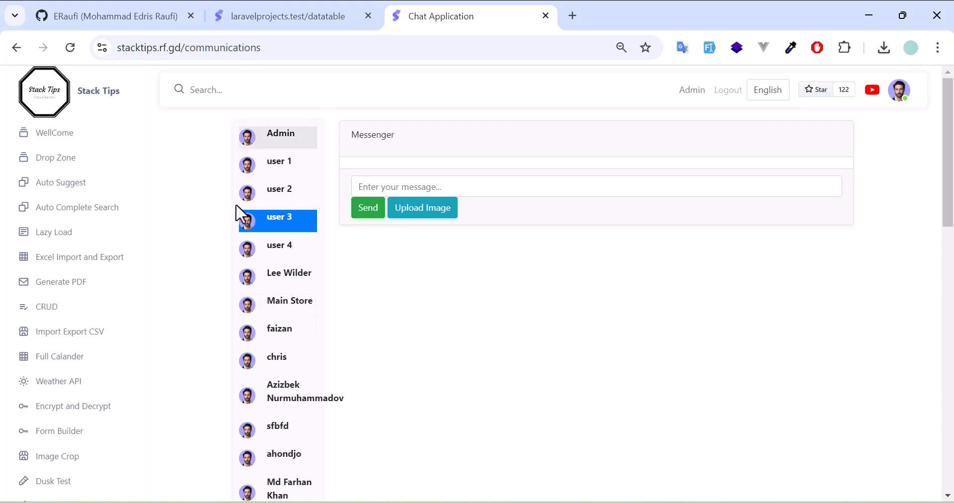
{"action": "mouse_move", "coordinate": [221, 303]}
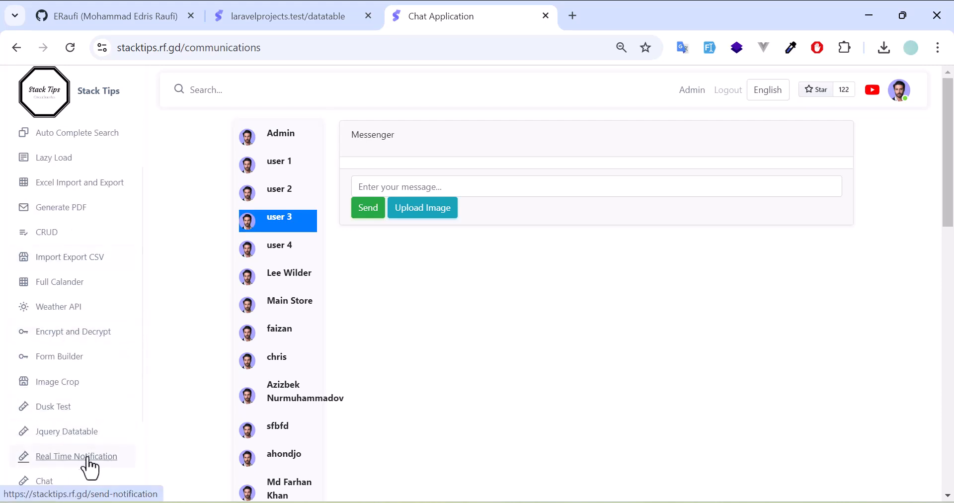
Broadcast a first test message 'sdfasdf' from the Server-Sent Events demo as a live notification
{"action": "left_click", "coordinate": [76, 457]}
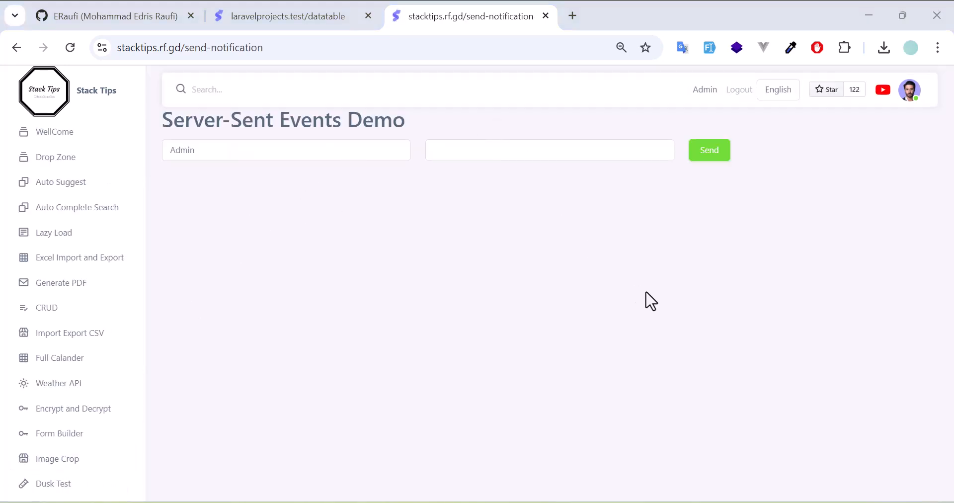
{"action": "type", "text": "sdfasdf"}
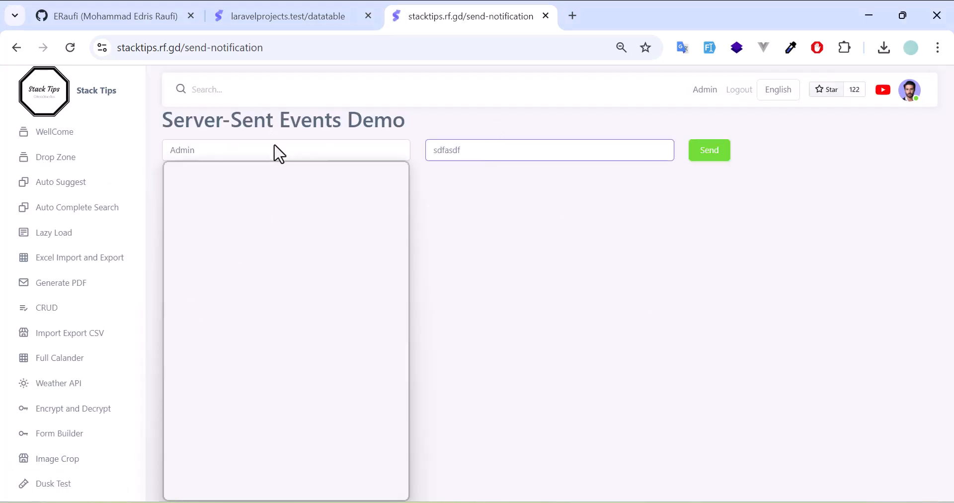
{"action": "left_click", "coordinate": [709, 150]}
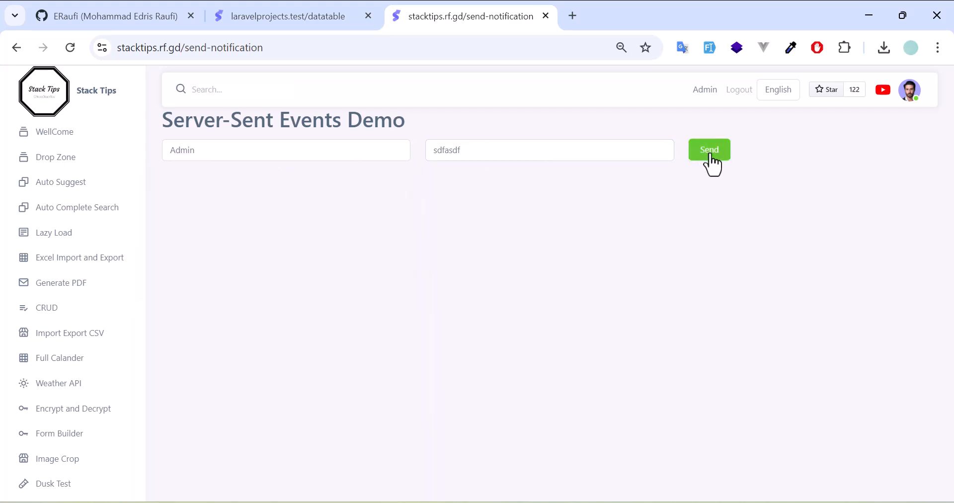
{"action": "left_click", "coordinate": [708, 150]}
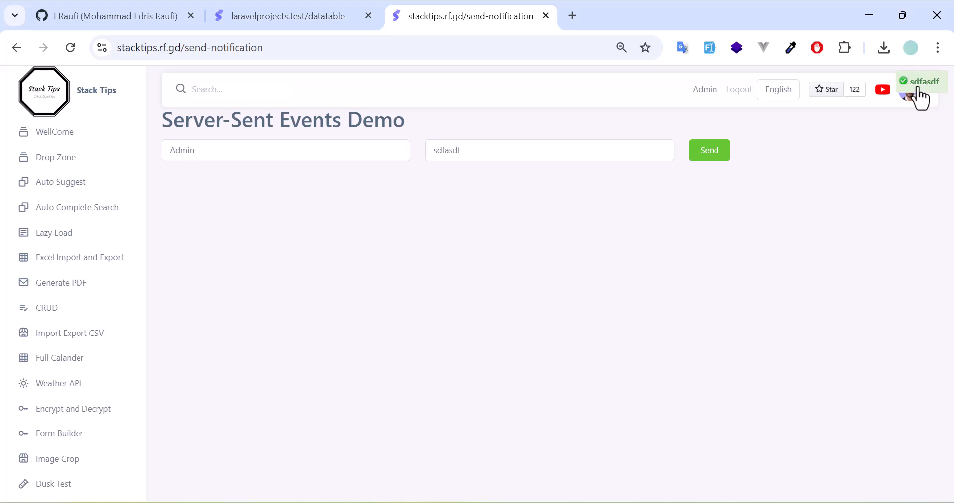
Replace the message with '123456' and broadcast it, raising the alert popup
{"action": "double_click", "coordinate": [446, 150]}
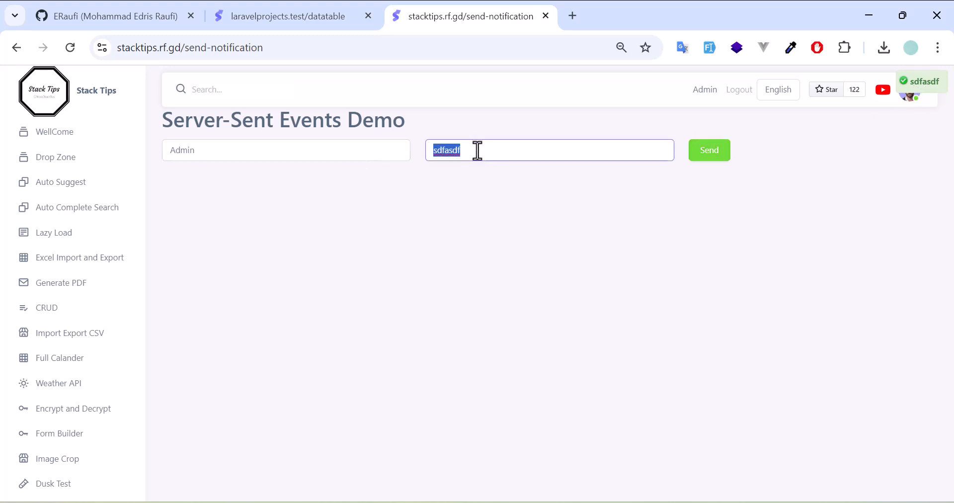
{"action": "type", "text": "123456"}
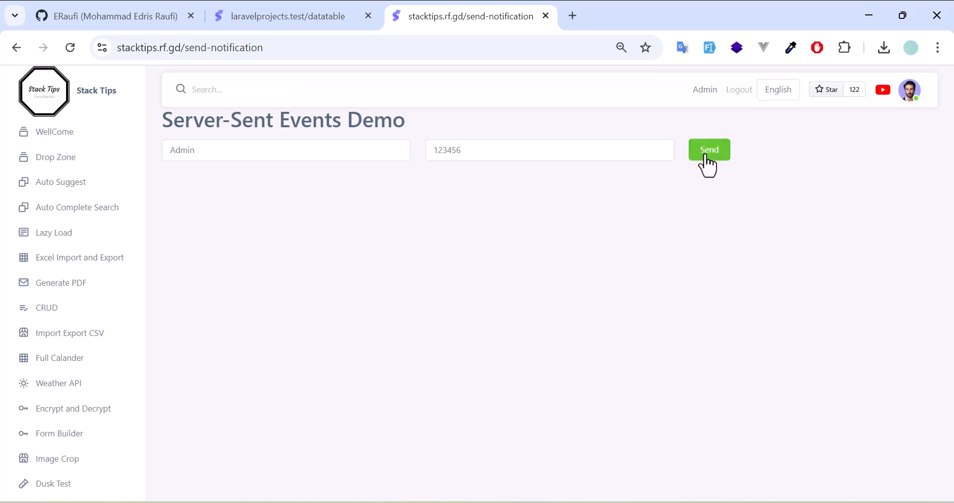
{"action": "mouse_move", "coordinate": [710, 169]}
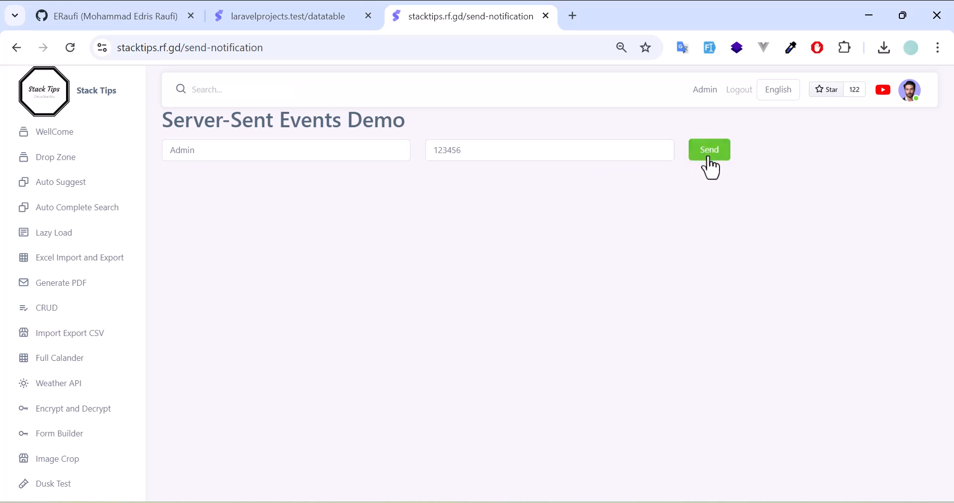
{"action": "left_click", "coordinate": [709, 150]}
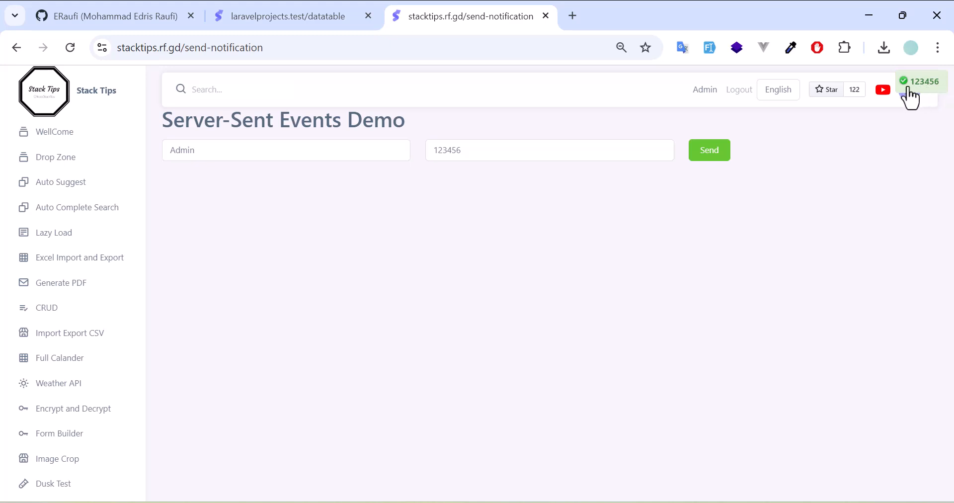
{"action": "mouse_move", "coordinate": [918, 97]}
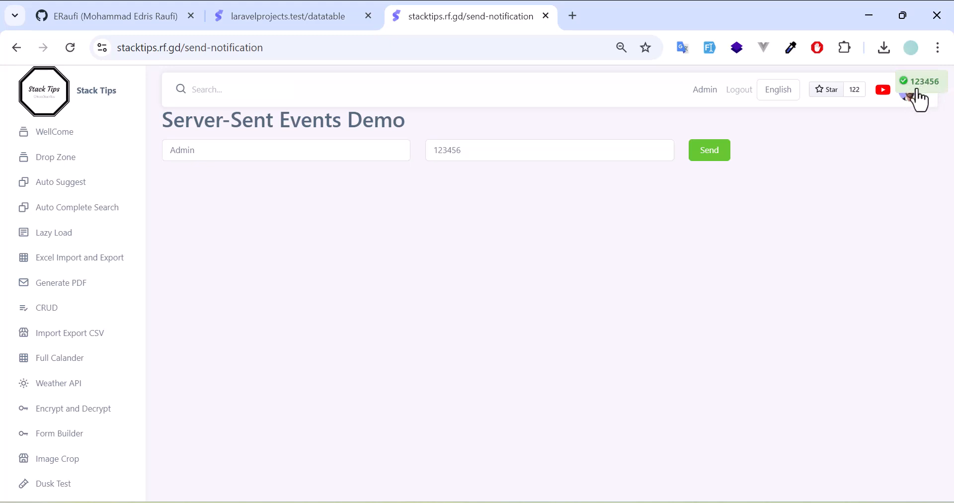
{"action": "scroll", "scroll_direction": "down", "scroll_amount": 3}
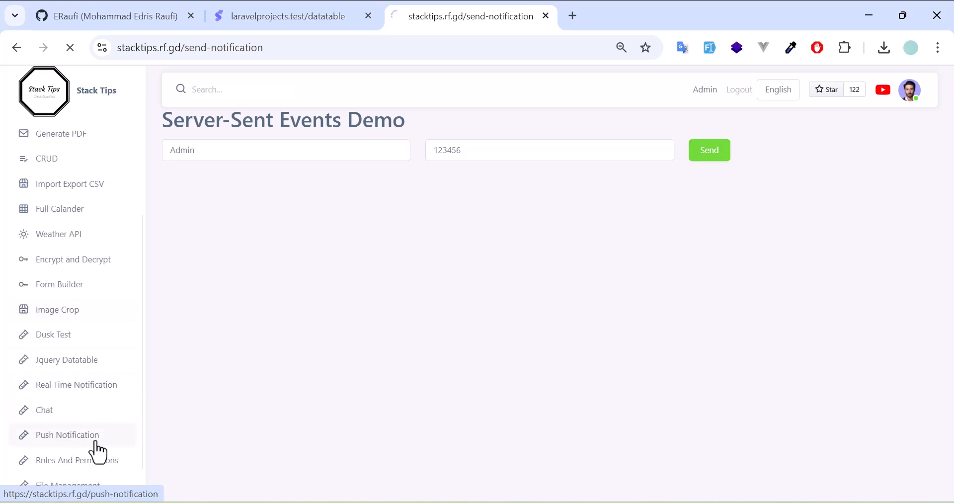
Enter 'zxcv' as the test title, body and product ID on the Push Notification page
{"action": "left_click", "coordinate": [69, 434]}
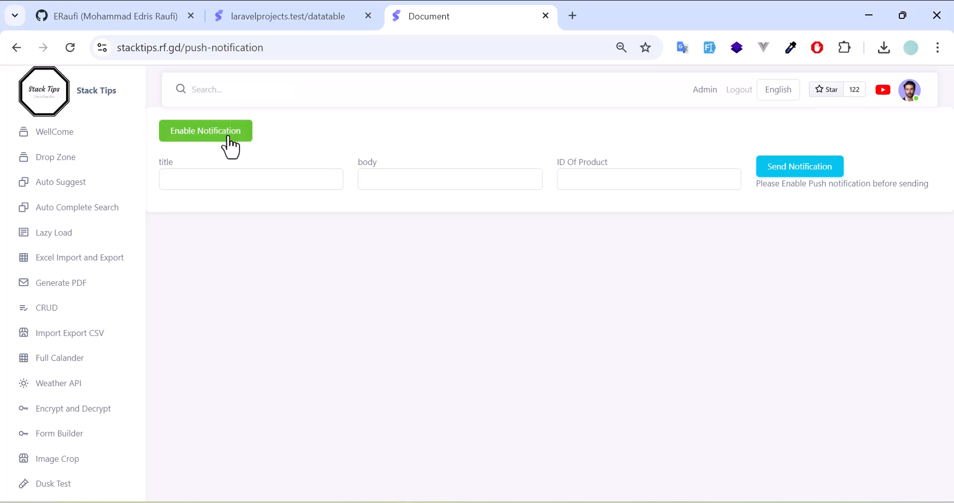
{"action": "mouse_move", "coordinate": [209, 139]}
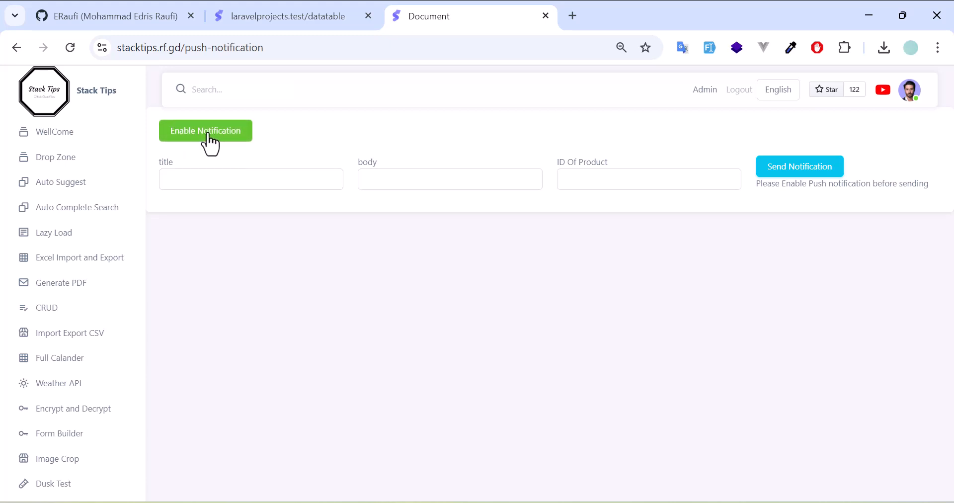
{"action": "type", "text": "zxcv"}
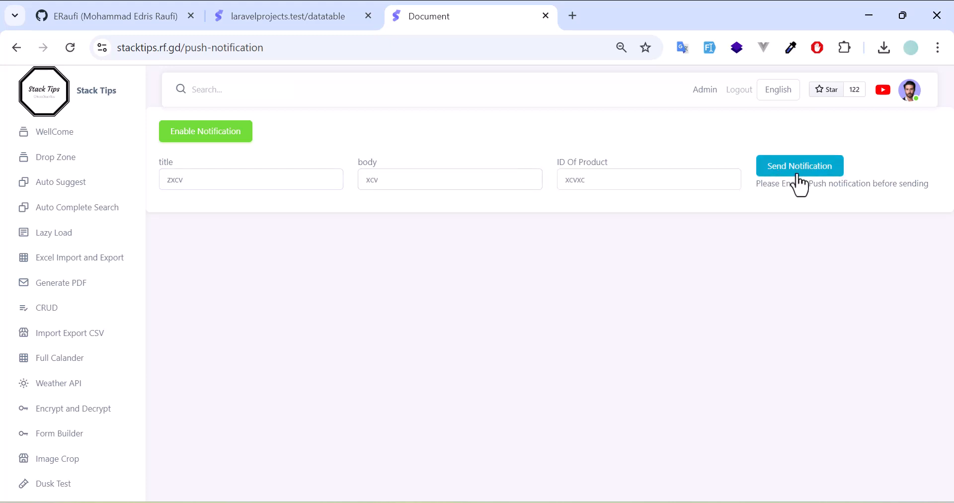
Send two push notifications, the second with fields 321/321/123, confirming each success alert
{"action": "left_click", "coordinate": [799, 166]}
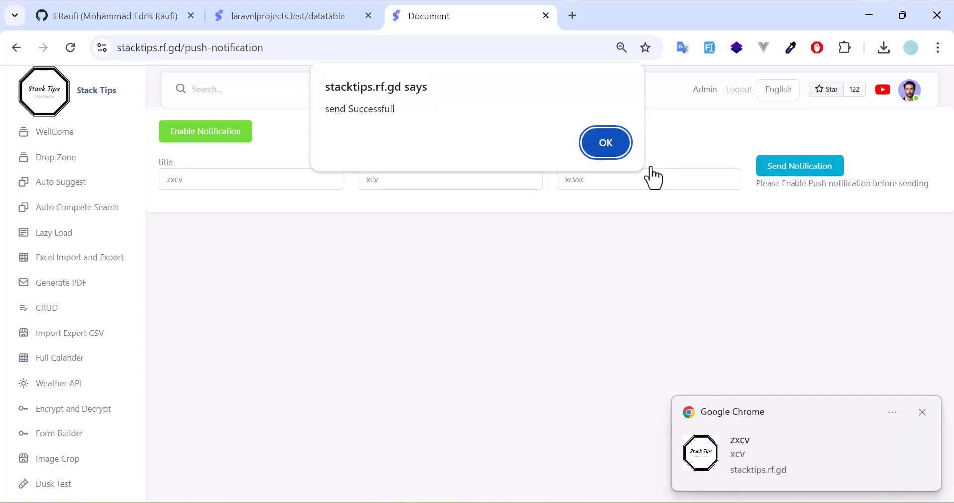
{"action": "left_click", "coordinate": [605, 142]}
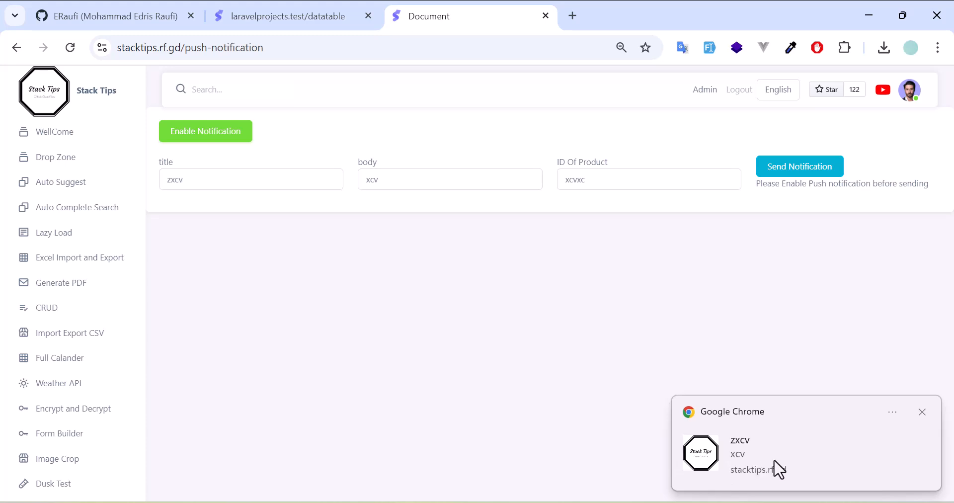
{"action": "mouse_move", "coordinate": [727, 458]}
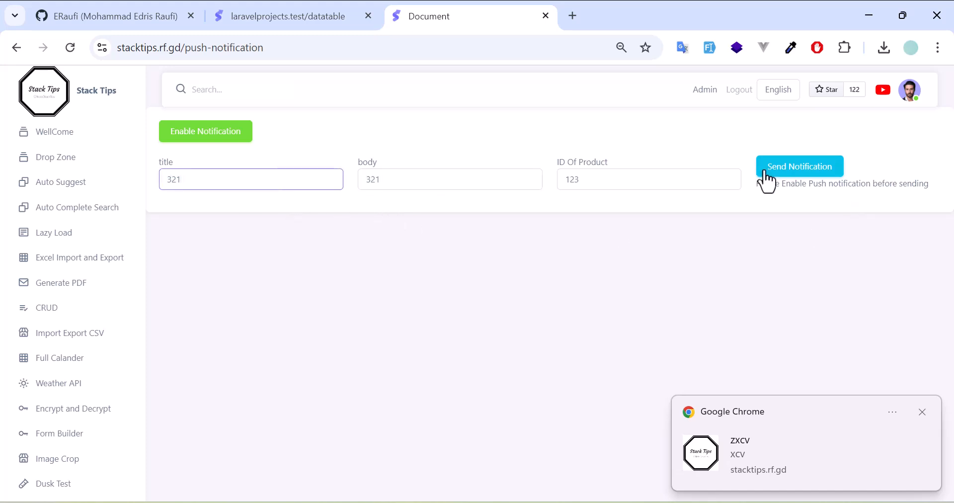
{"action": "left_click", "coordinate": [799, 166]}
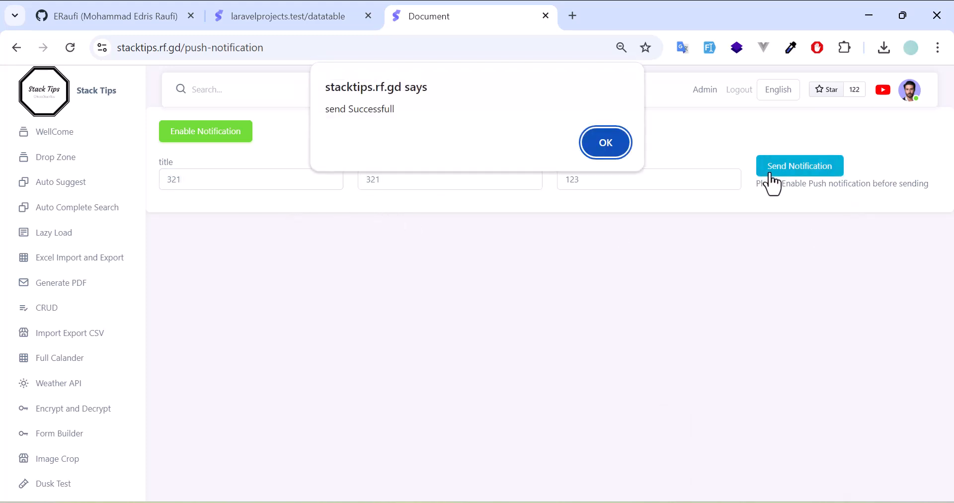
{"action": "left_click", "coordinate": [605, 142]}
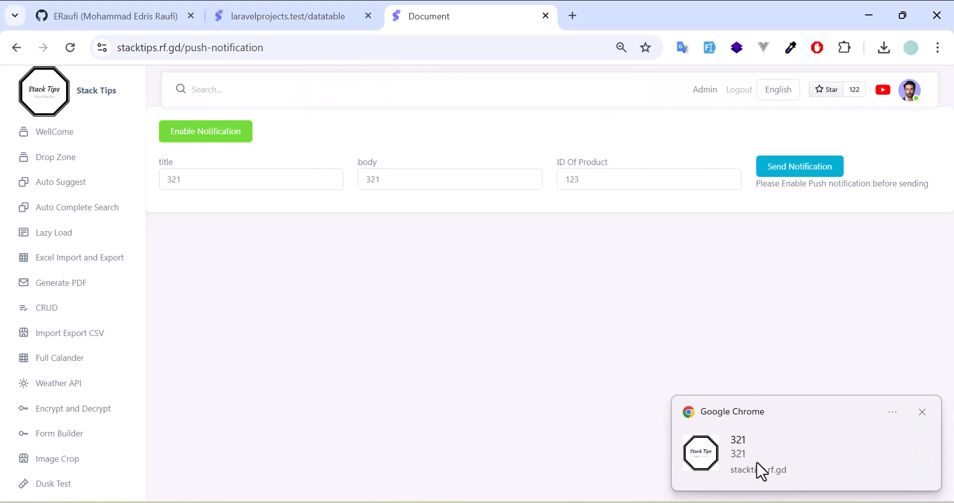
{"action": "mouse_move", "coordinate": [429, 323]}
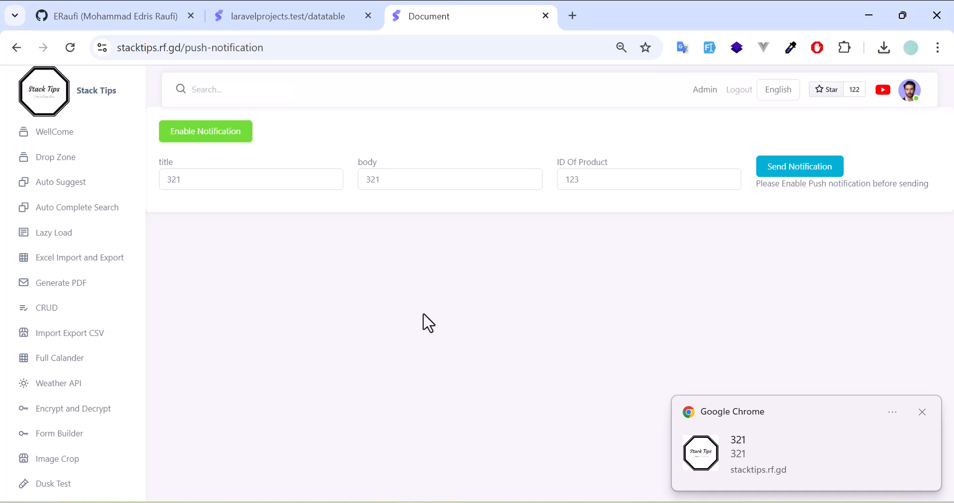
Show the File Management Demo with its folders, images, documents and zip archive
{"action": "scroll", "scroll_direction": "down", "scroll_amount": 3}
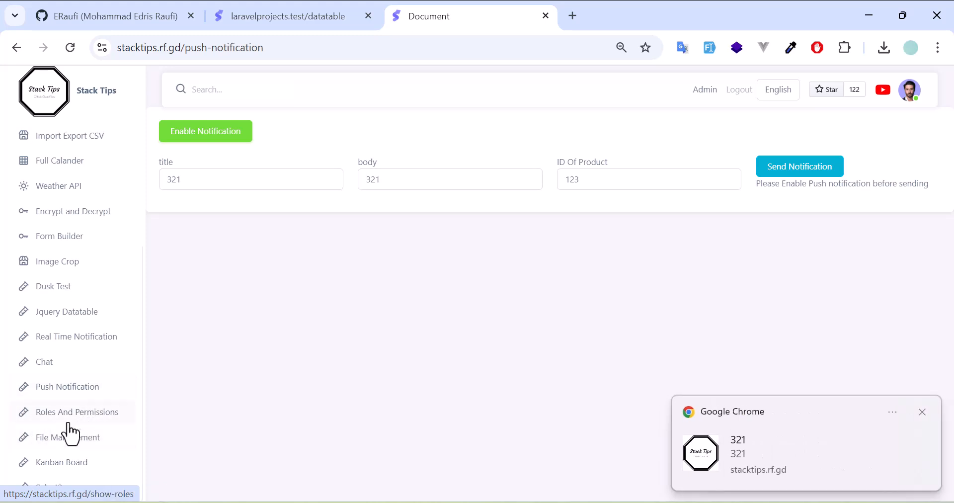
{"action": "mouse_move", "coordinate": [77, 429]}
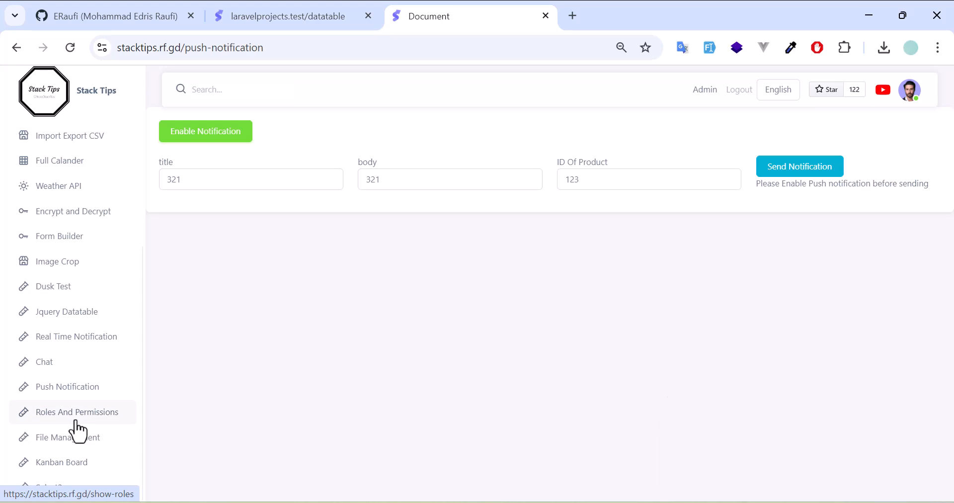
{"action": "left_click", "coordinate": [67, 436]}
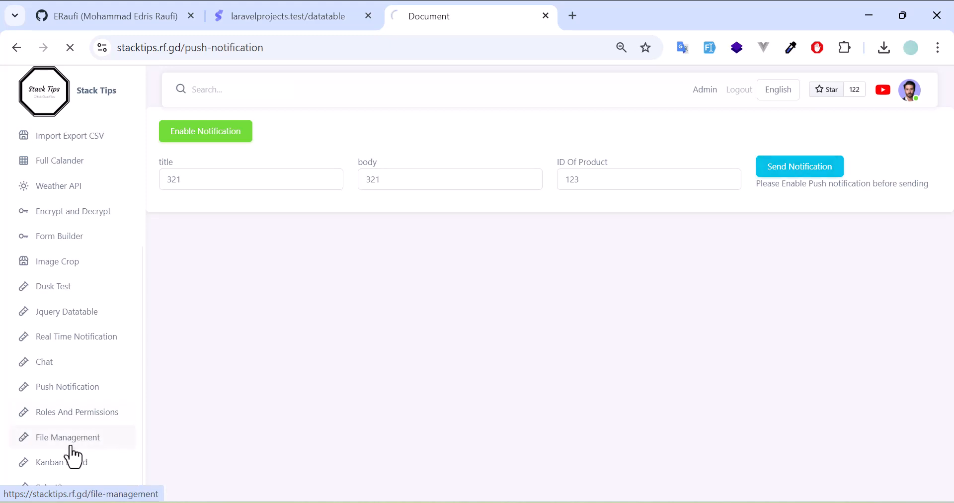
{"action": "left_click", "coordinate": [67, 438]}
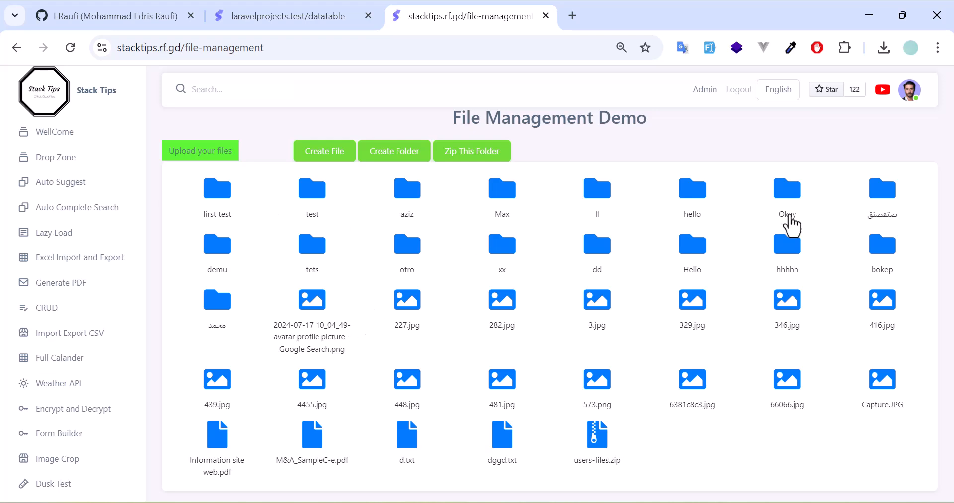
{"action": "mouse_move", "coordinate": [412, 347]}
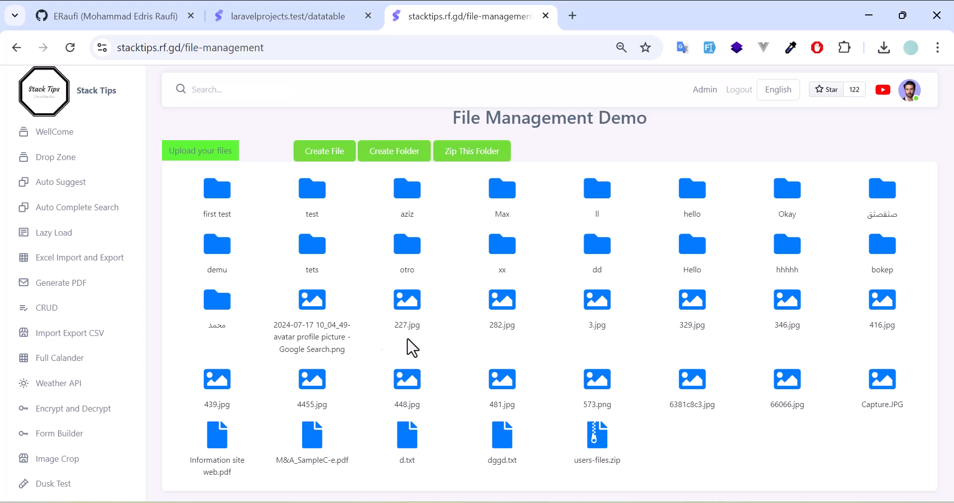
{"action": "mouse_move", "coordinate": [428, 369]}
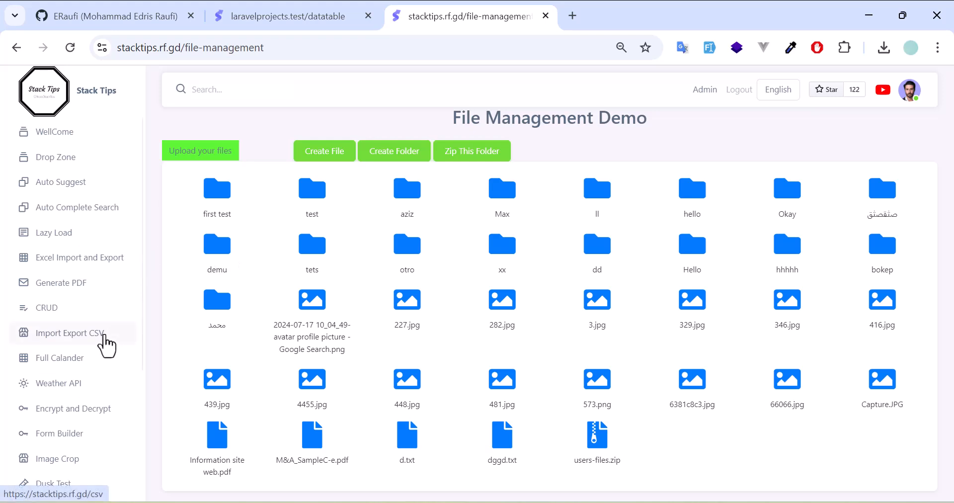
{"action": "scroll", "scroll_direction": "down", "scroll_amount": 3}
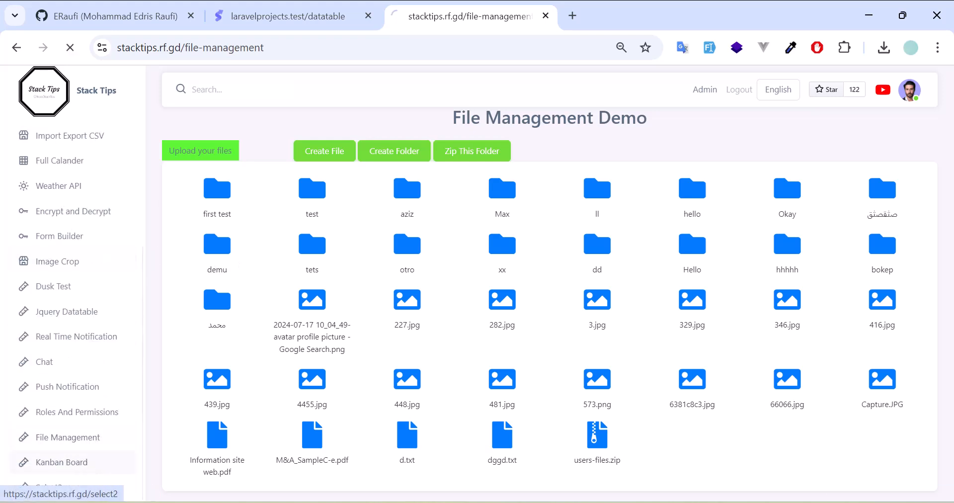
Delete the 'asd' card from the Kanban Board's To Do column, leaving only 'sdfsdaf' under Done
{"action": "left_click", "coordinate": [61, 461]}
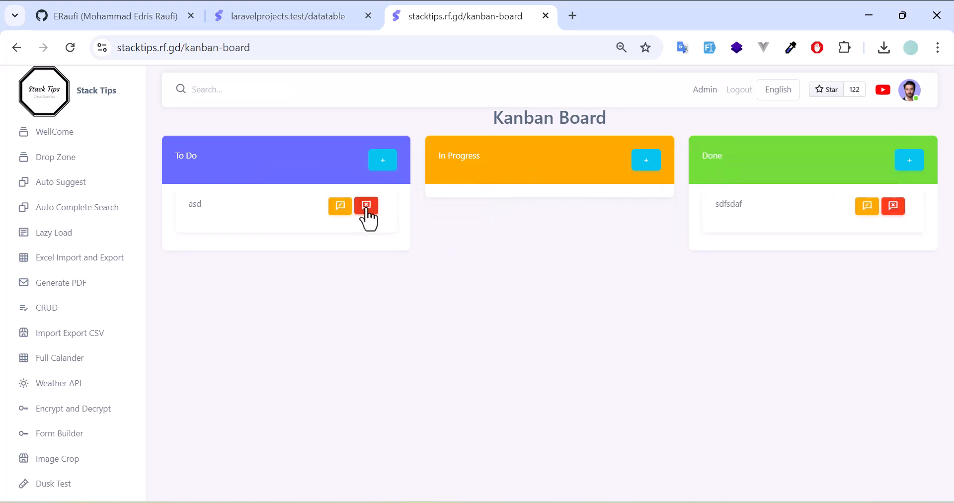
{"action": "left_click", "coordinate": [366, 204]}
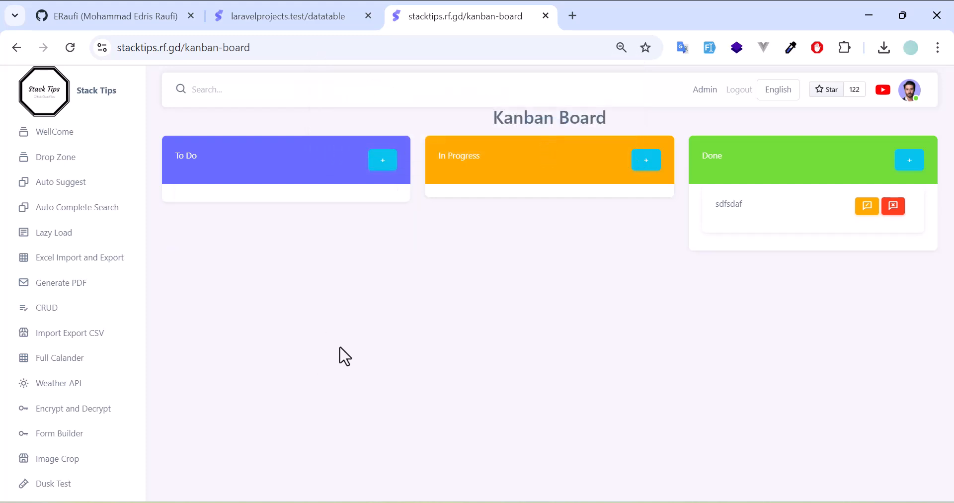
{"action": "scroll", "scroll_direction": "down", "scroll_amount": 3}
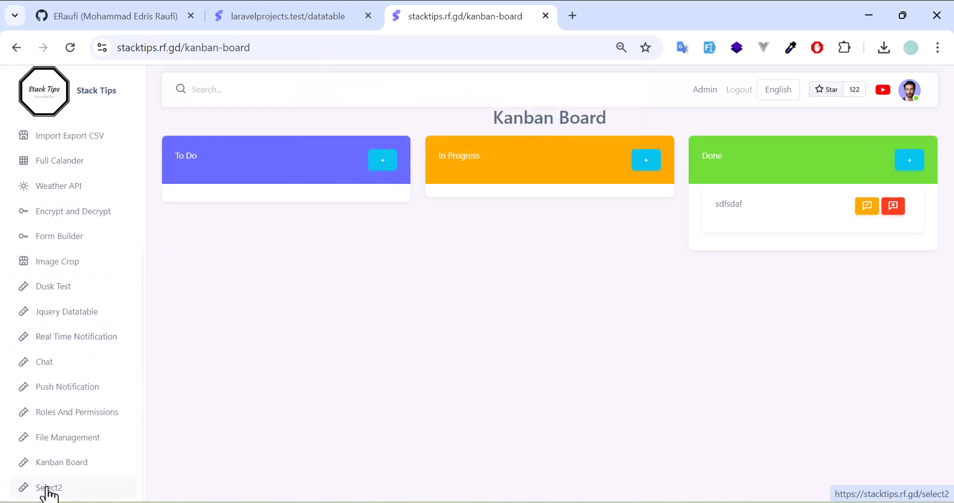
Try the Select2 demo's Cities dropdown, then return to the local Countries DataTable tab
{"action": "left_click", "coordinate": [49, 487]}
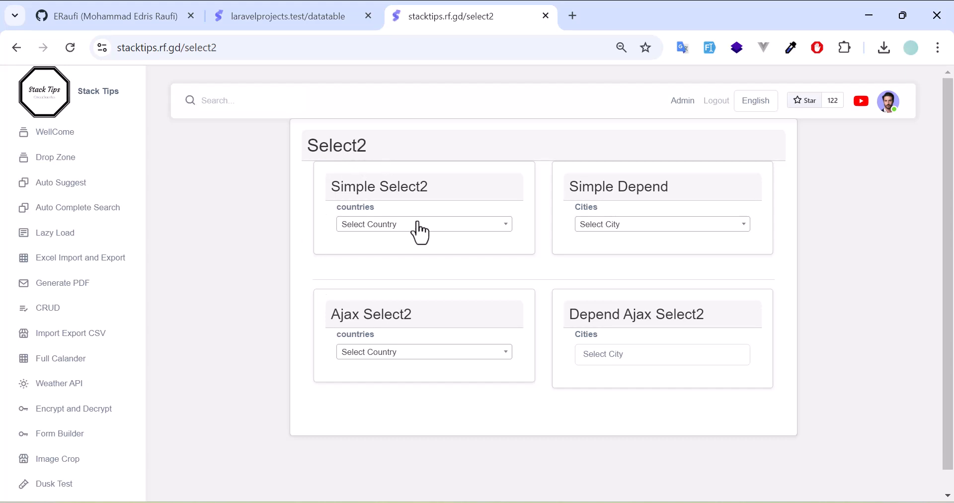
{"action": "mouse_move", "coordinate": [430, 270]}
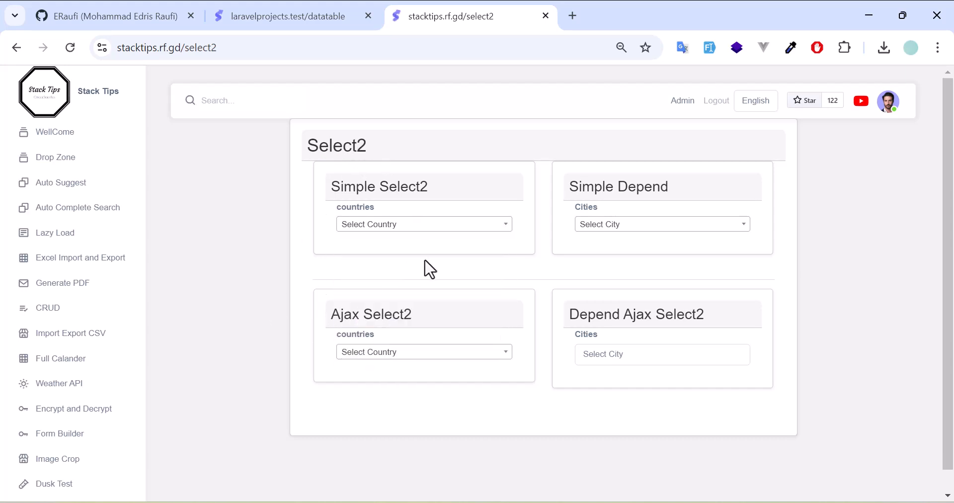
{"action": "left_click", "coordinate": [662, 223]}
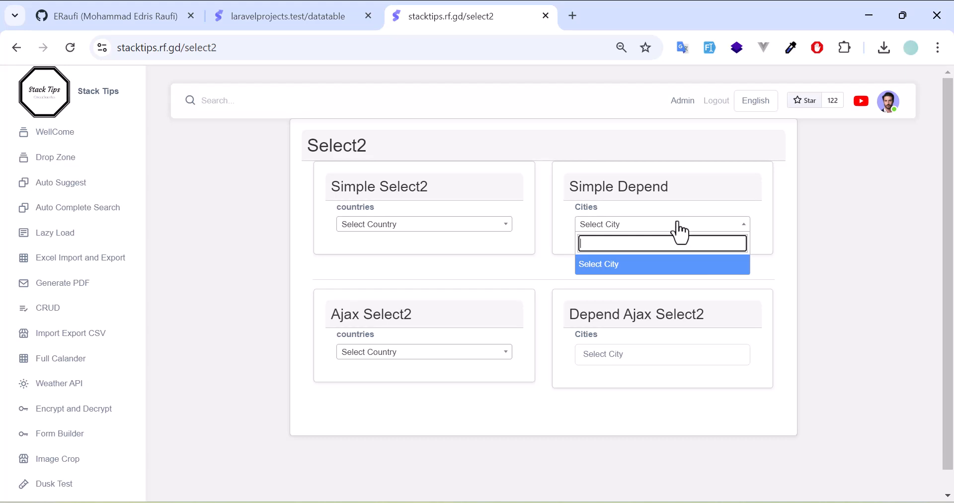
{"action": "left_click", "coordinate": [662, 224]}
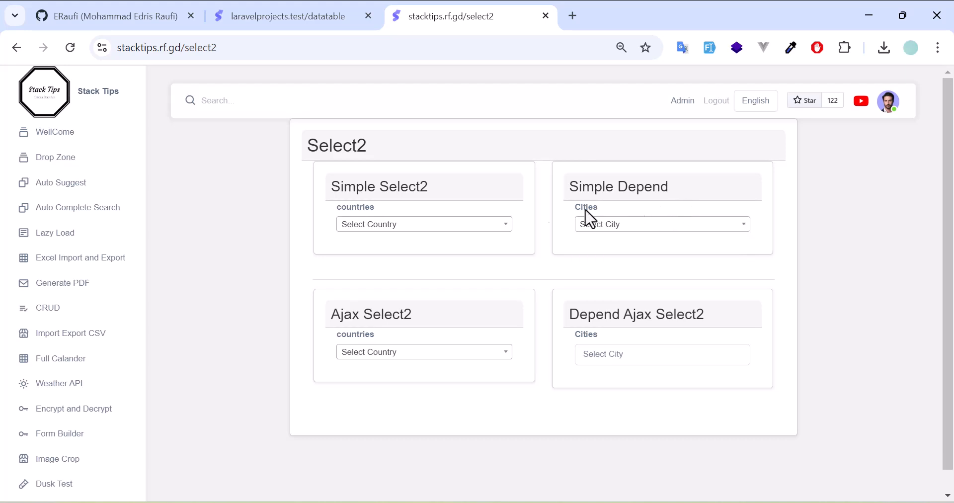
{"action": "left_click", "coordinate": [286, 16]}
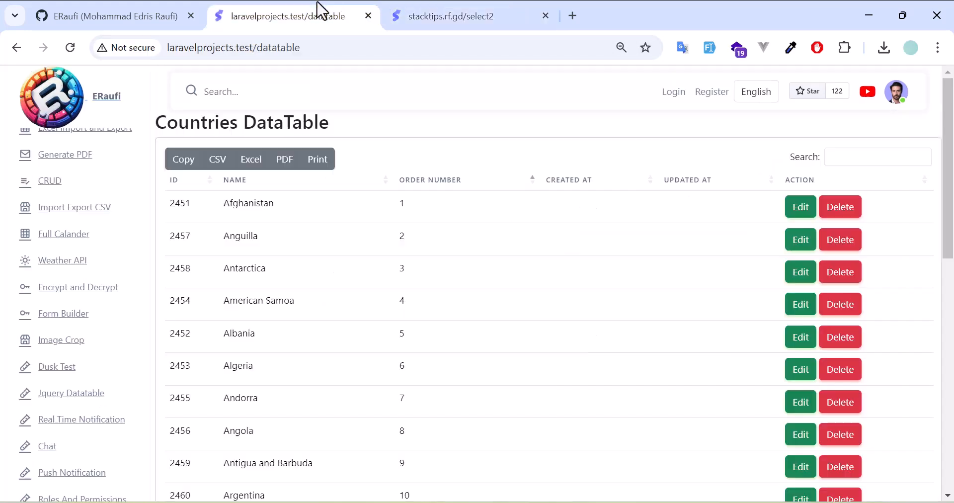
{"action": "mouse_move", "coordinate": [470, 91]}
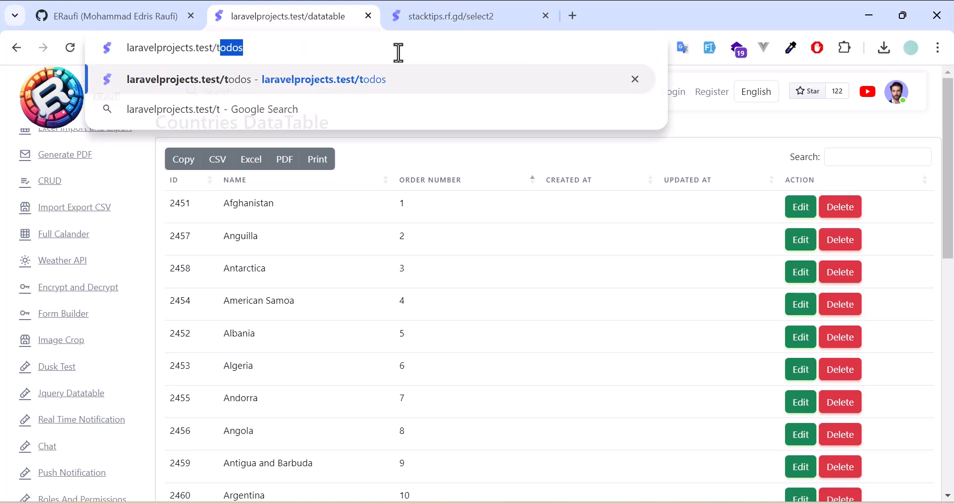
Go to laravelprojects.test/todos and view the list of completed and pending items
{"action": "key", "text": "Enter"}
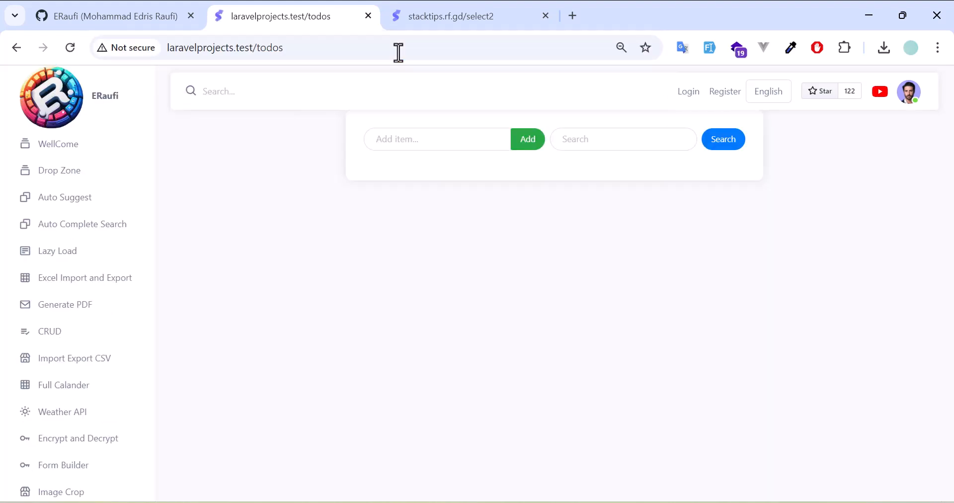
{"action": "left_click", "coordinate": [521, 139]}
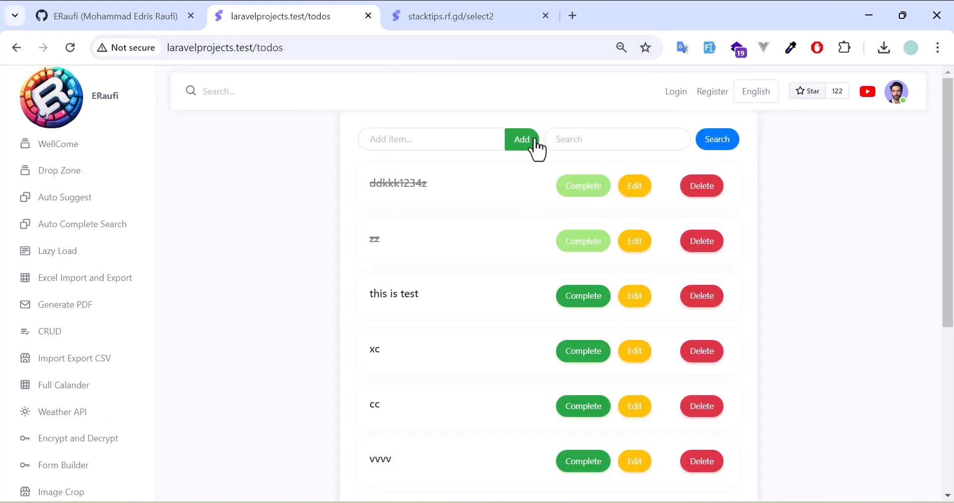
{"action": "mouse_move", "coordinate": [628, 187]}
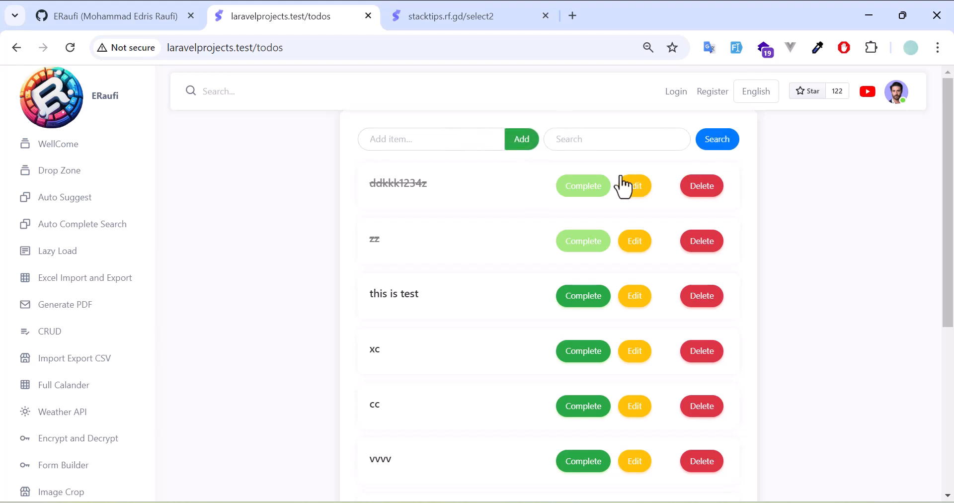
{"action": "mouse_move", "coordinate": [534, 455]}
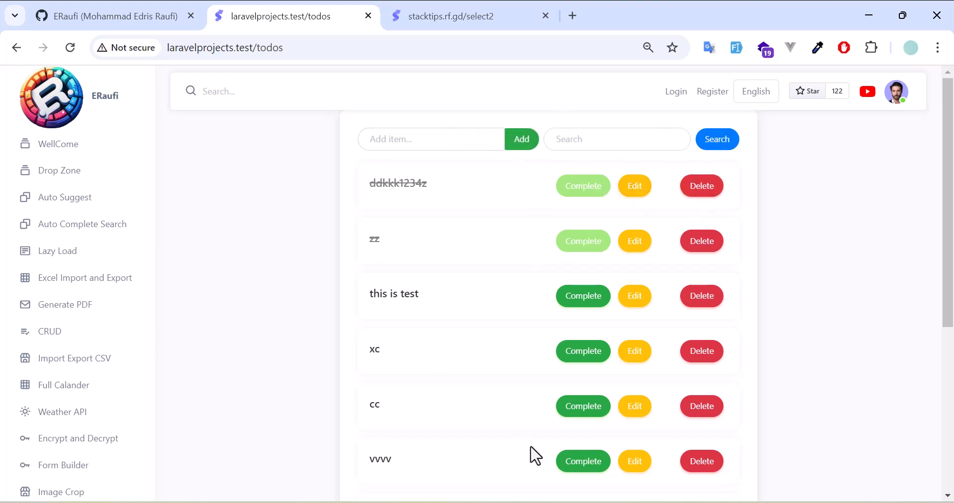
{"action": "mouse_move", "coordinate": [326, 269]}
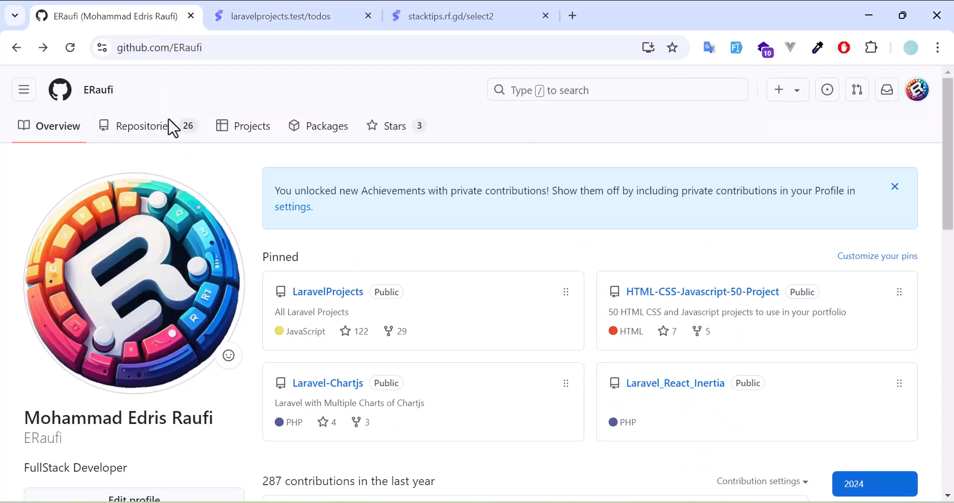
{"action": "mouse_move", "coordinate": [327, 291]}
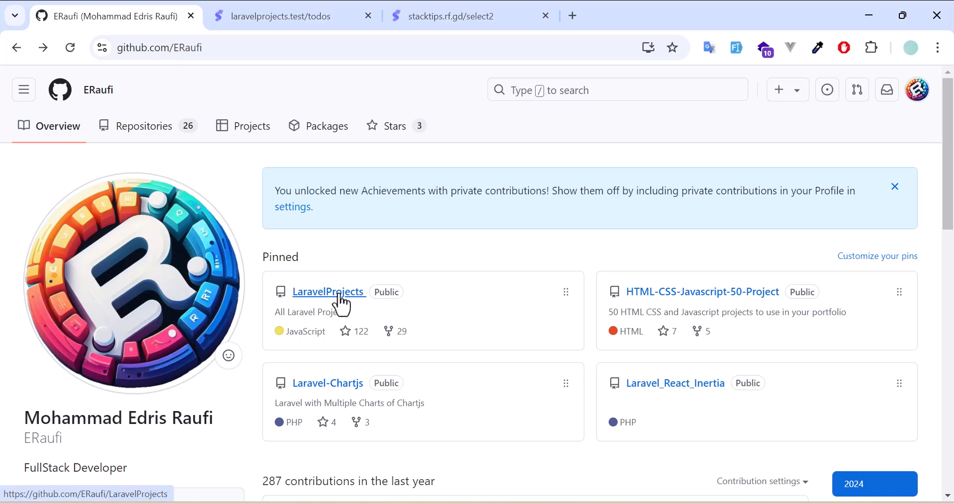
Scroll the LaravelProjects README table of 27 project videos and highlight the last row number
{"action": "left_click", "coordinate": [328, 292]}
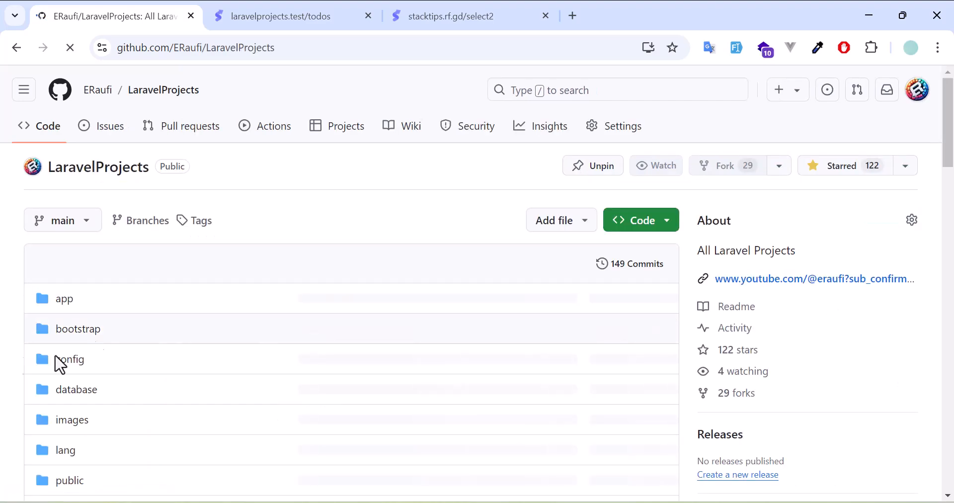
{"action": "scroll", "scroll_direction": "down", "scroll_amount": 3}
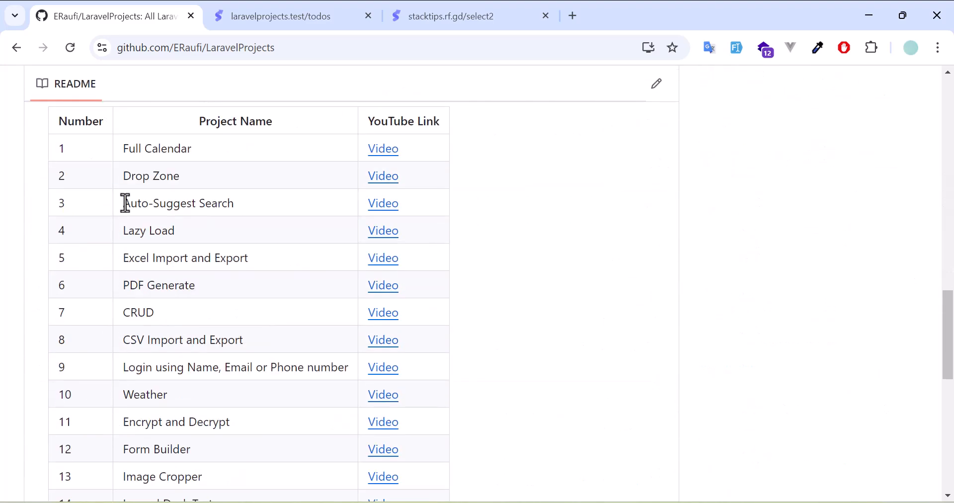
{"action": "scroll", "scroll_direction": "down", "scroll_amount": 3}
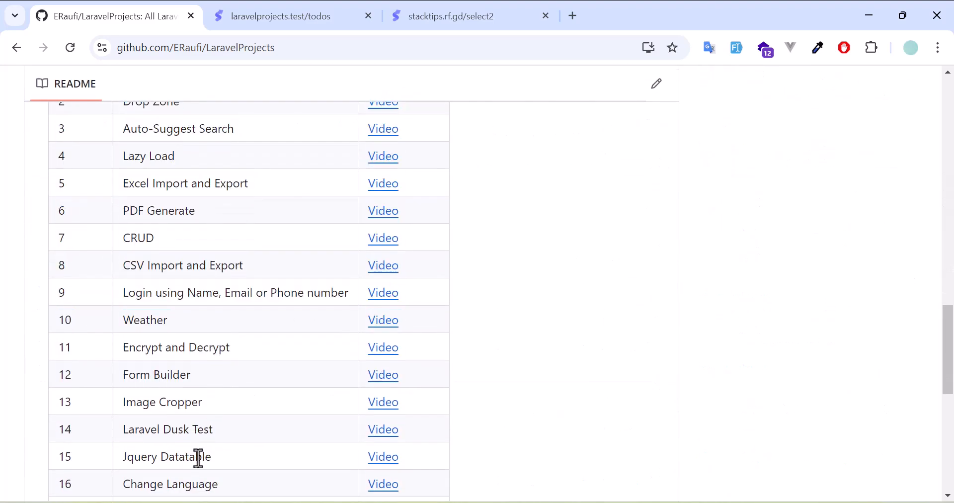
{"action": "scroll", "scroll_direction": "down", "scroll_amount": 3}
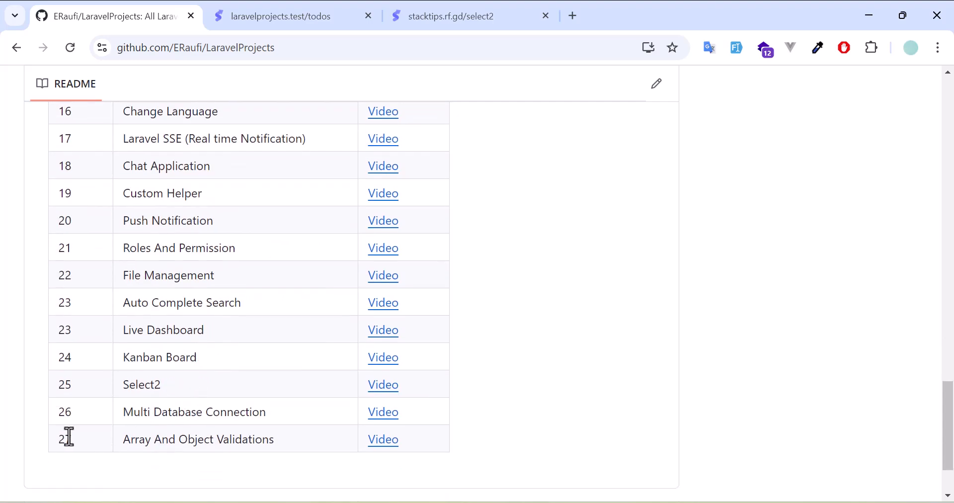
{"action": "triple_click", "coordinate": [197, 440]}
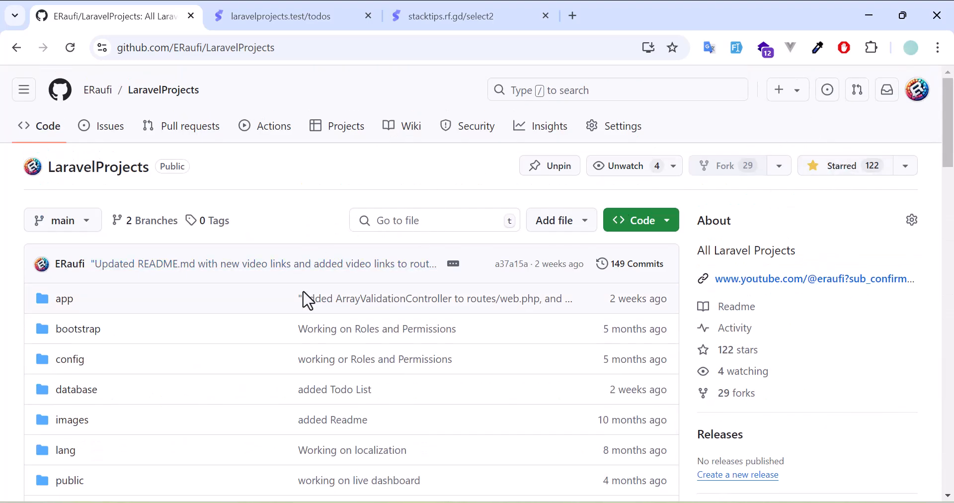
{"action": "mouse_move", "coordinate": [150, 339]}
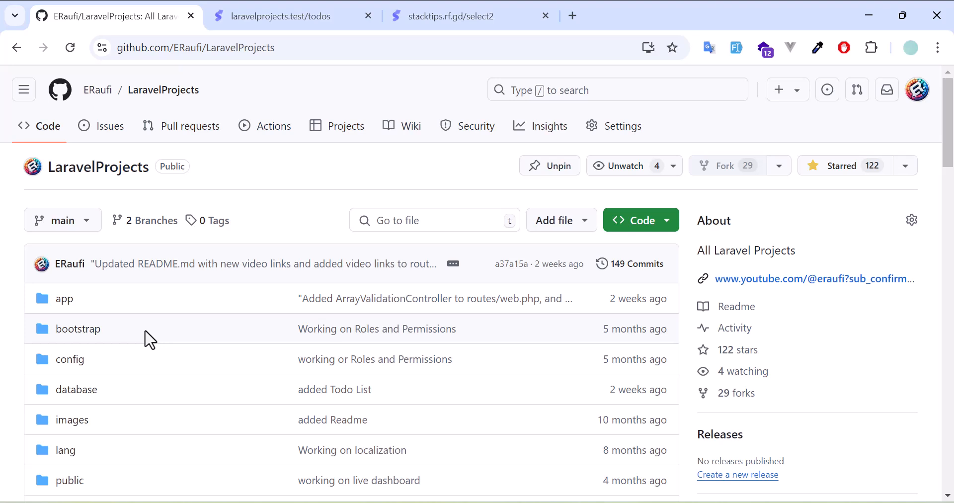
Show the LaravelProjects clone panel with its HTTPS URL and Download ZIP option
{"action": "scroll", "scroll_direction": "down", "scroll_amount": 3}
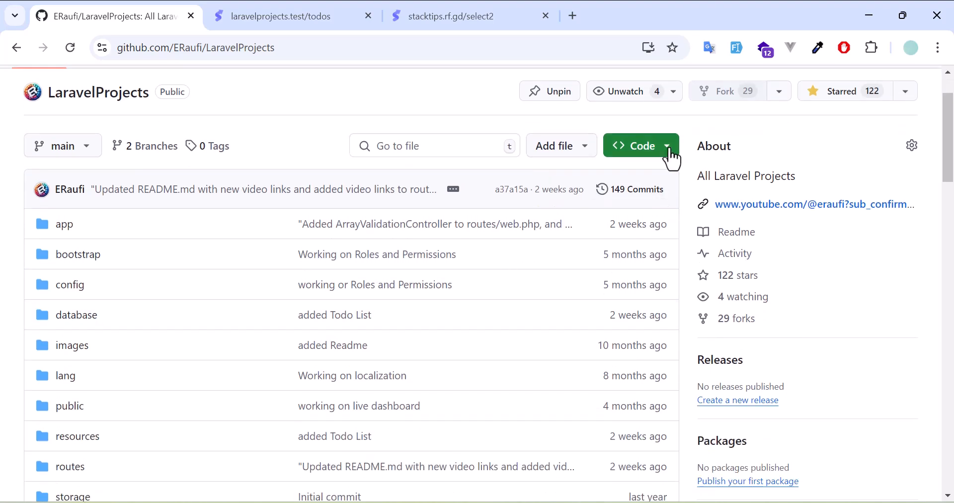
{"action": "left_click", "coordinate": [636, 145]}
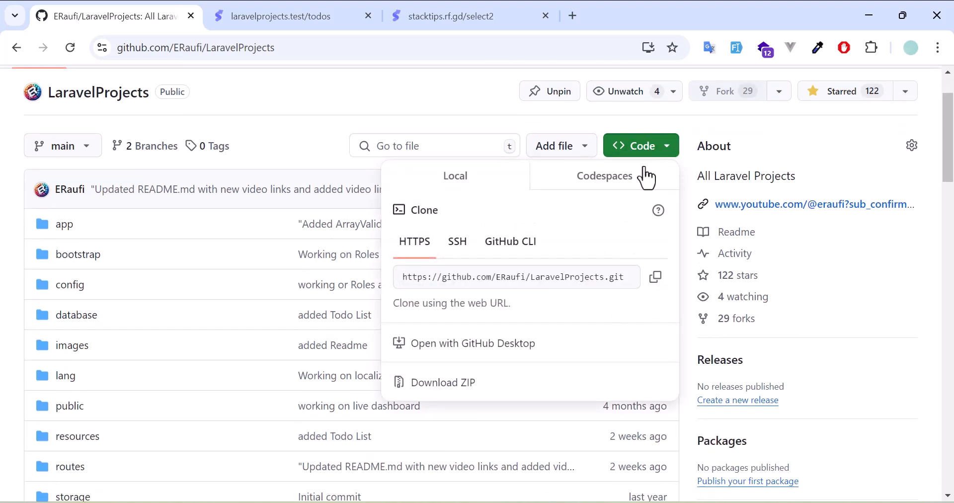